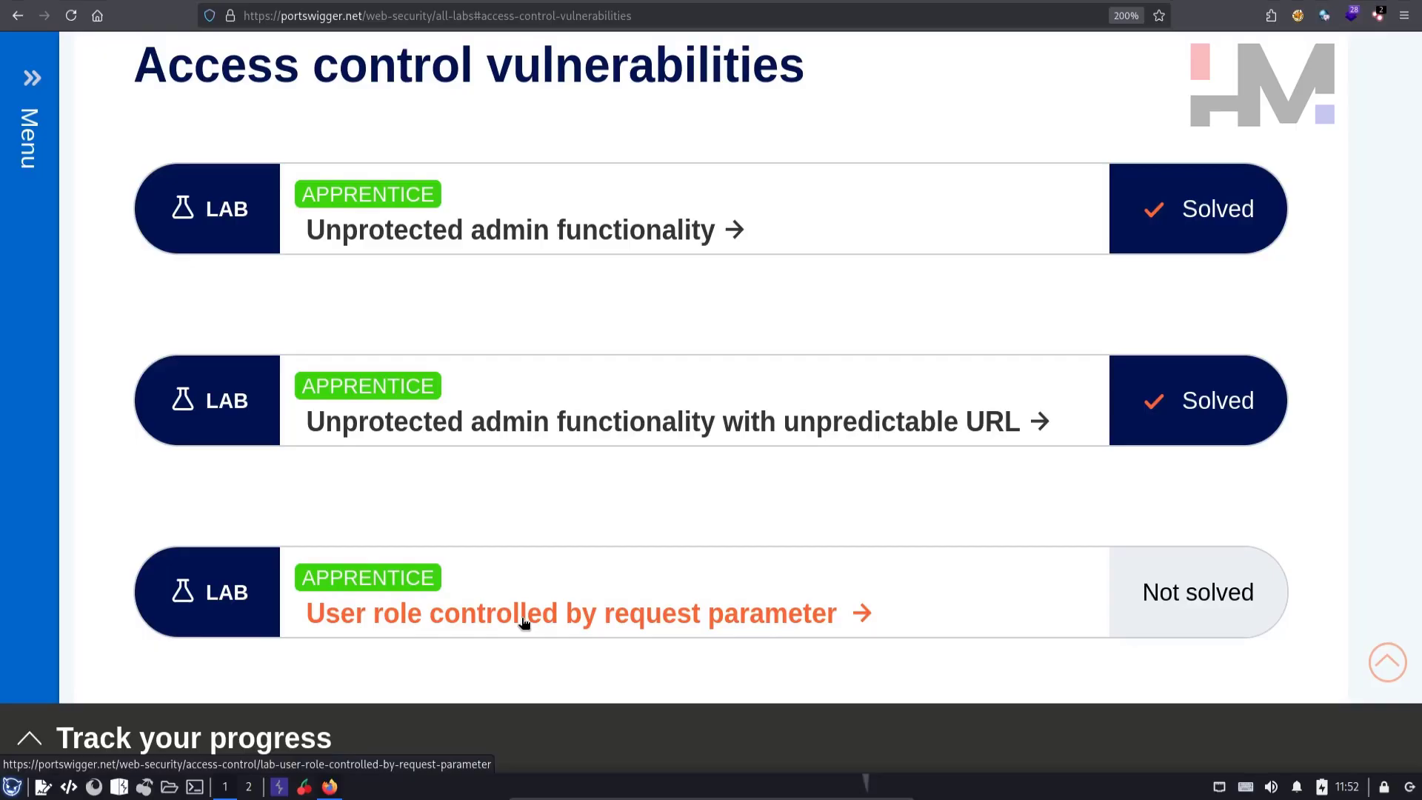
# Open the 'User role controlled by request parameter' lab and highlight the forgeable-cookie hint and wiener credentials.
pyautogui.click(571, 613)
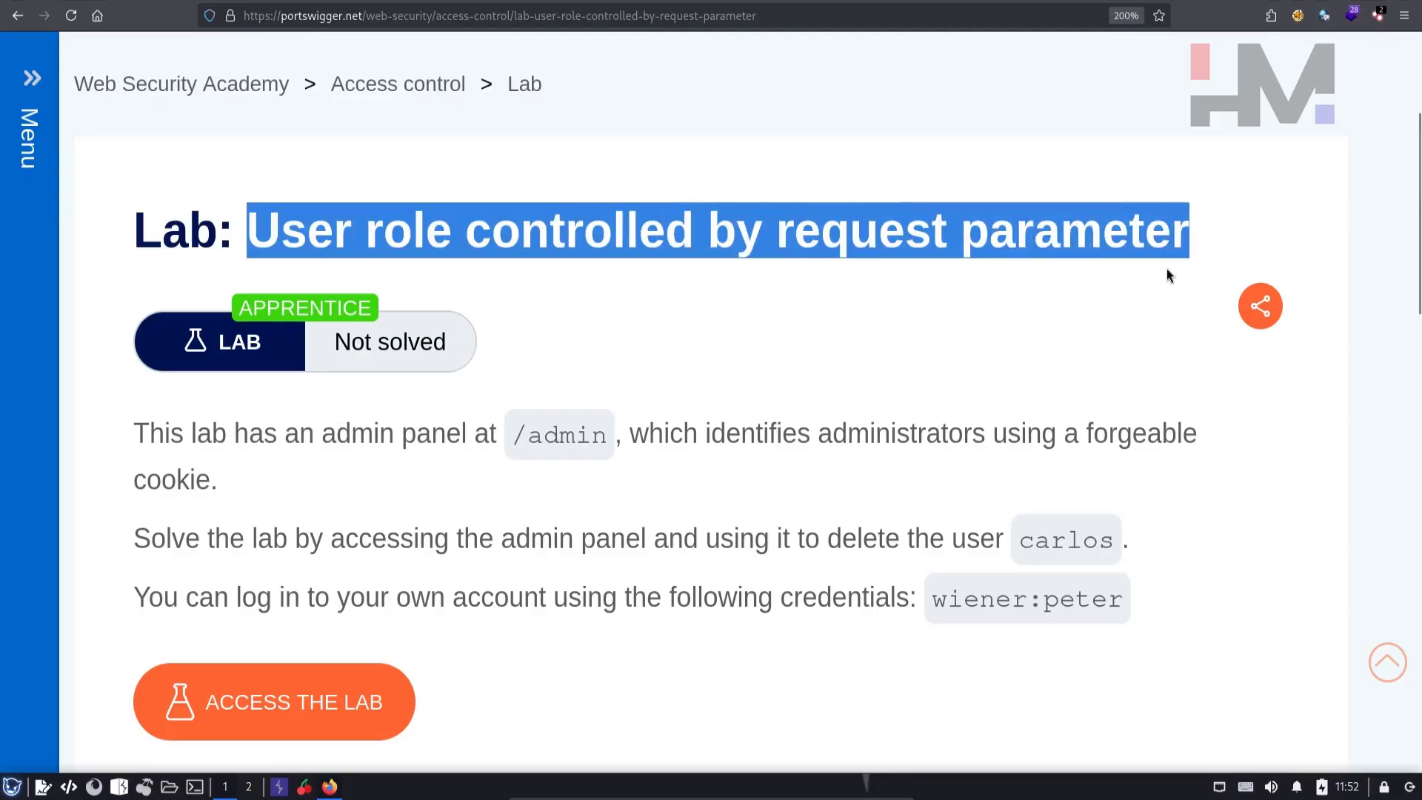
pyautogui.click(499, 230)
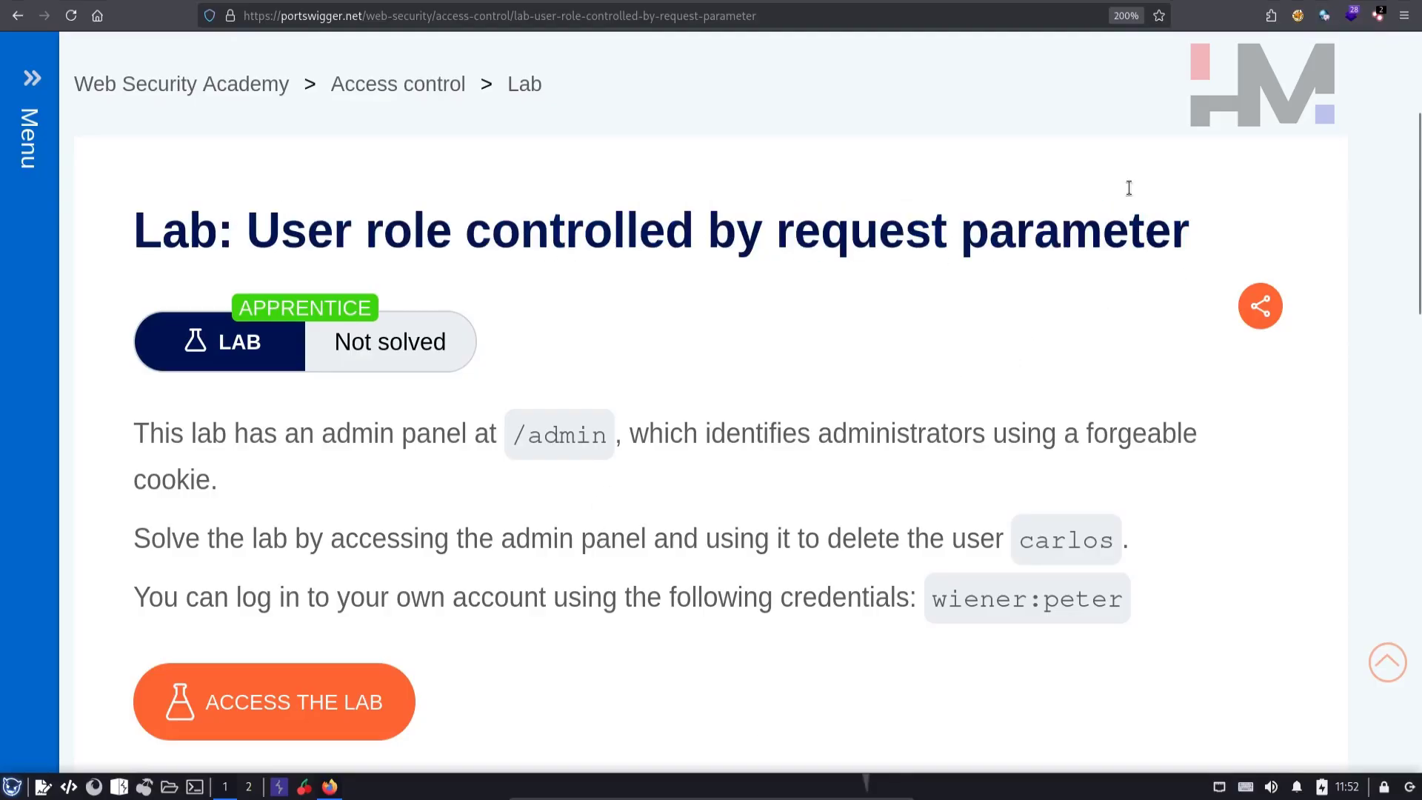
pyautogui.moveTo(311, 489)
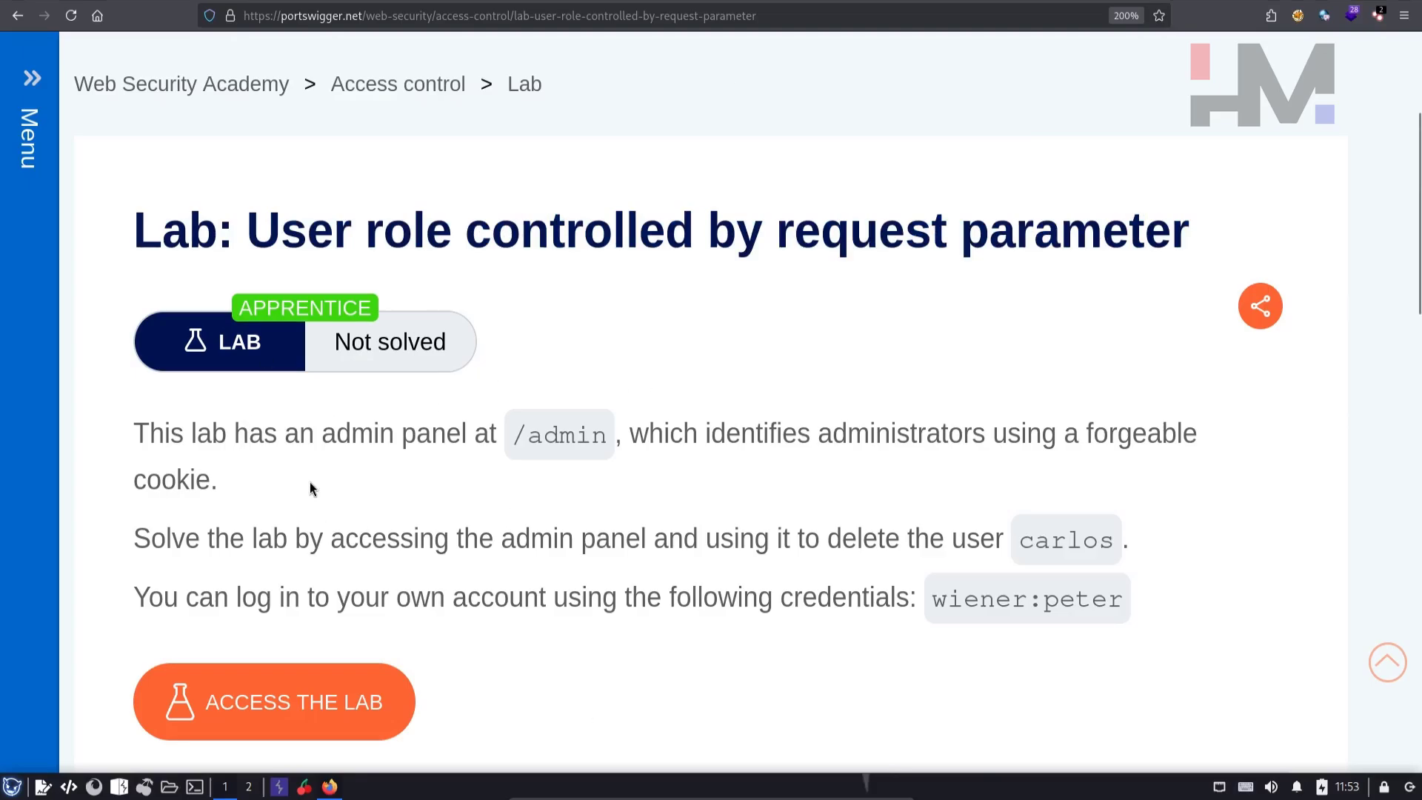
pyautogui.moveTo(133, 433); pyautogui.dragTo(399, 432)
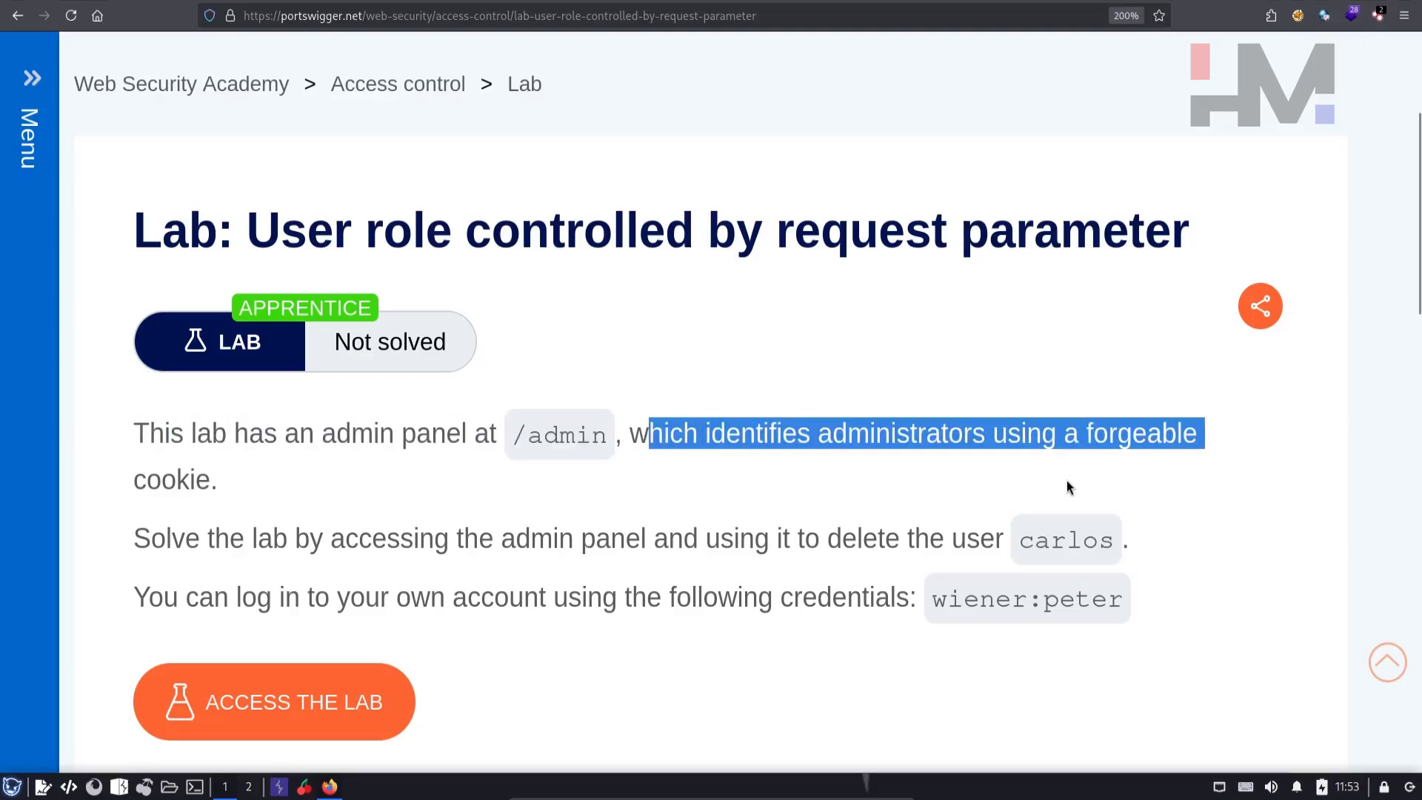
pyautogui.moveTo(106, 490)
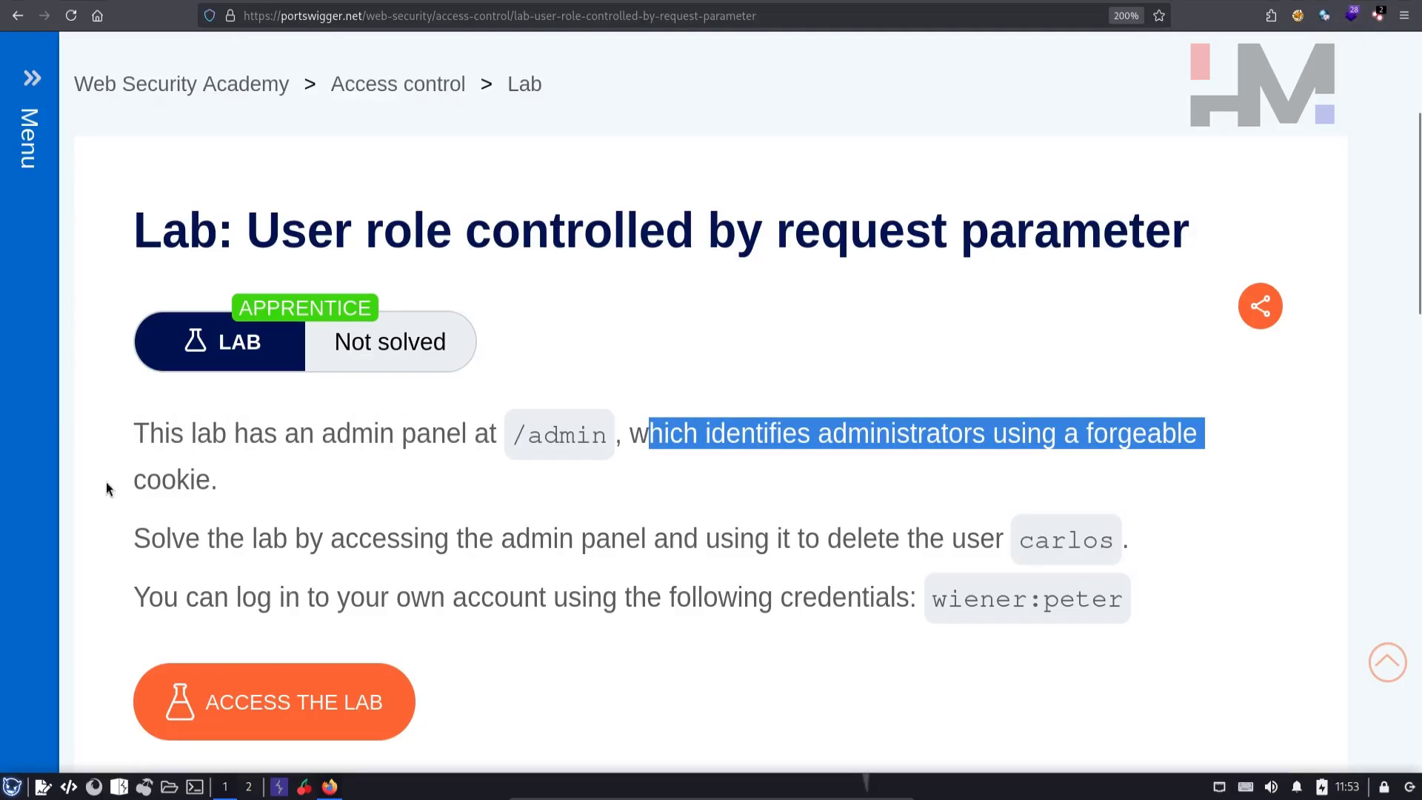
pyautogui.moveTo(149, 537); pyautogui.dragTo(537, 538)
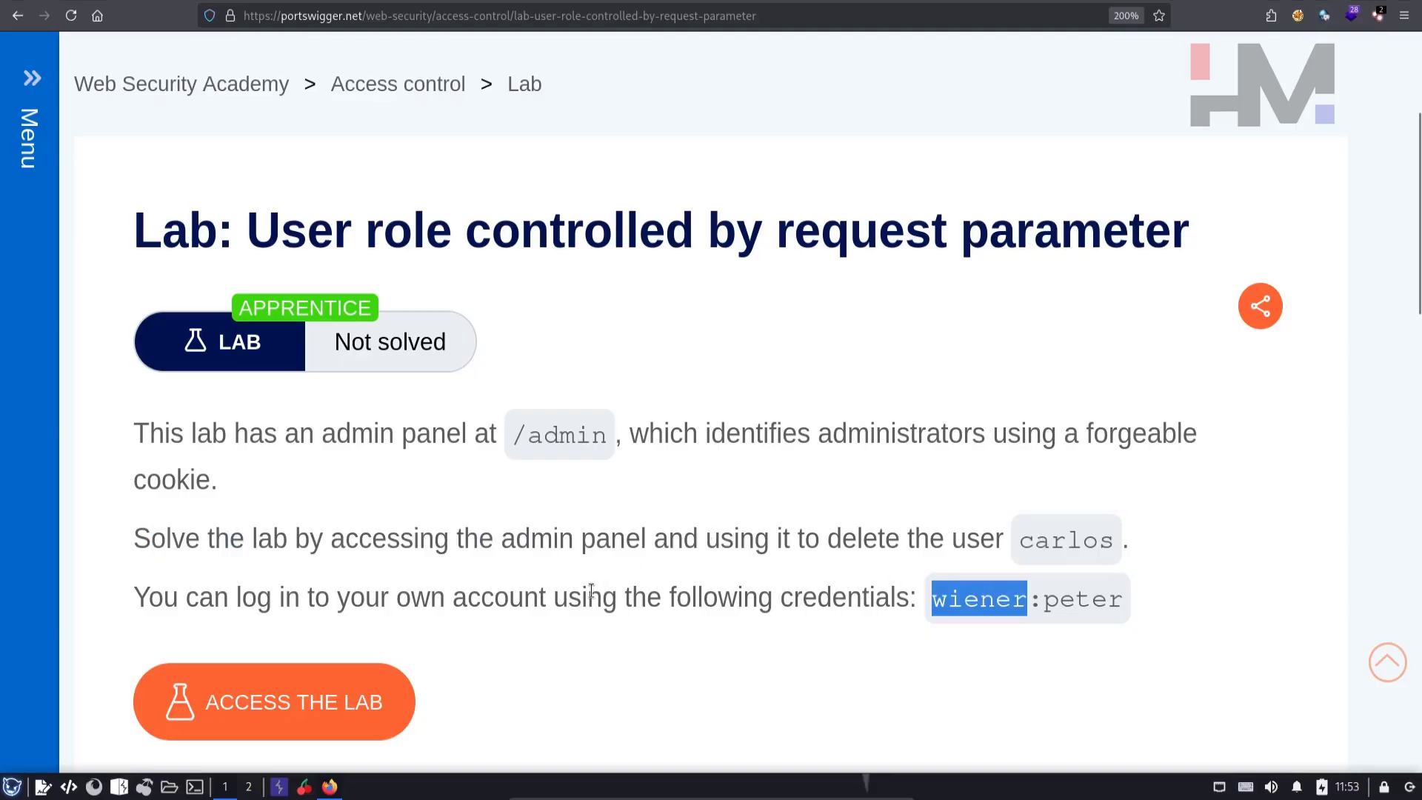
pyautogui.moveTo(274, 702)
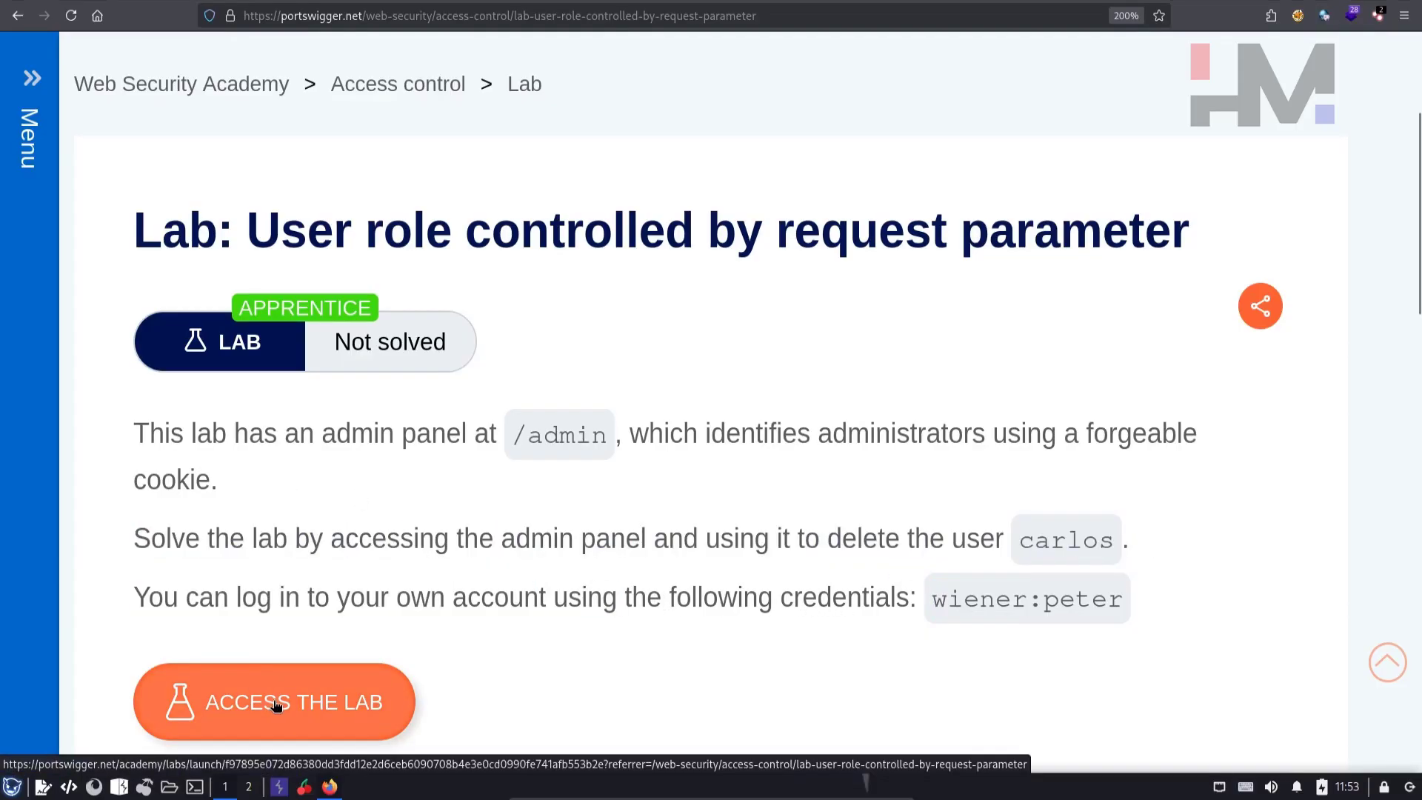
# Launch the lab instance and add 'Have you checked the cookies? Bruh?' to the CherryTree notes.
pyautogui.click(273, 702)
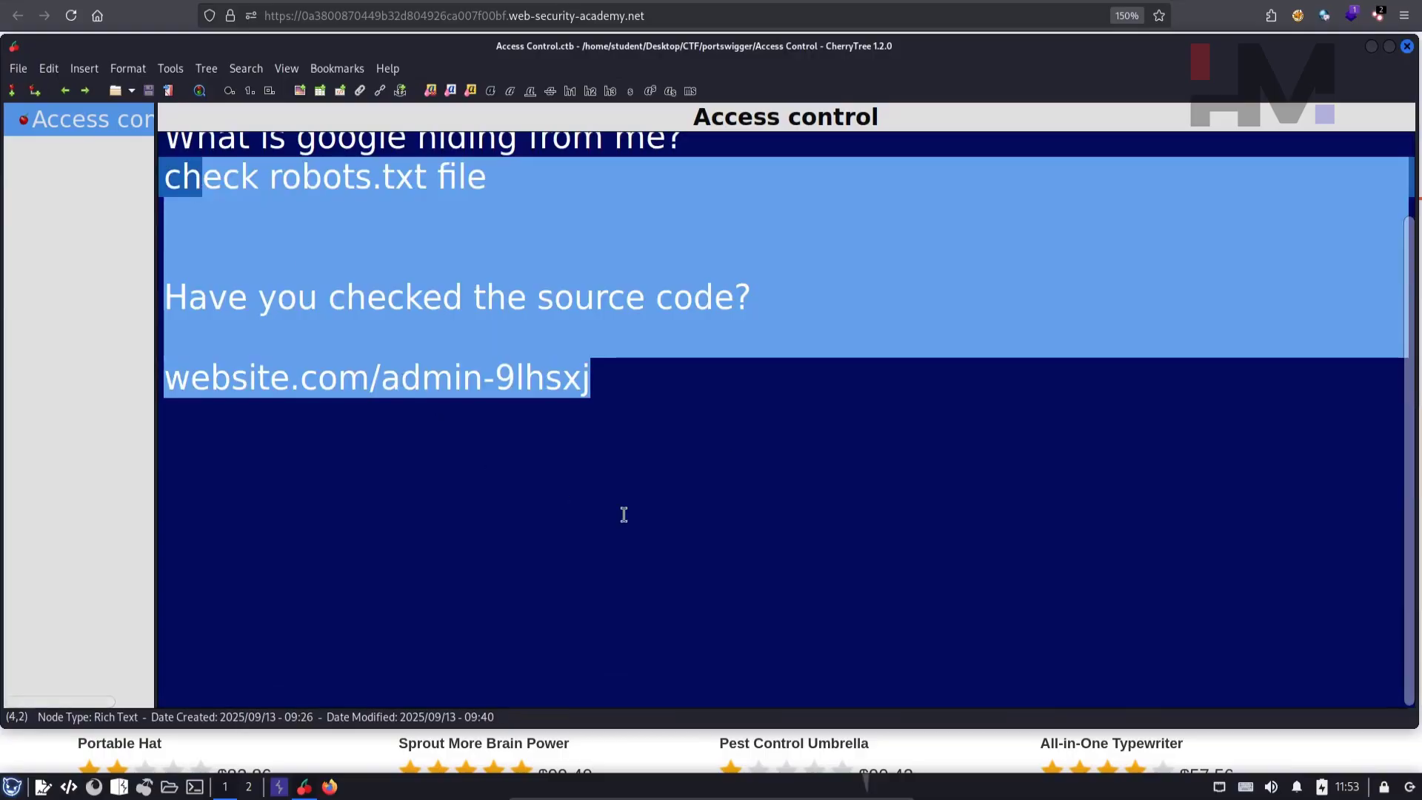
pyautogui.press('Delete')
pyautogui.write('Have you checked the cookies? Bruh?')
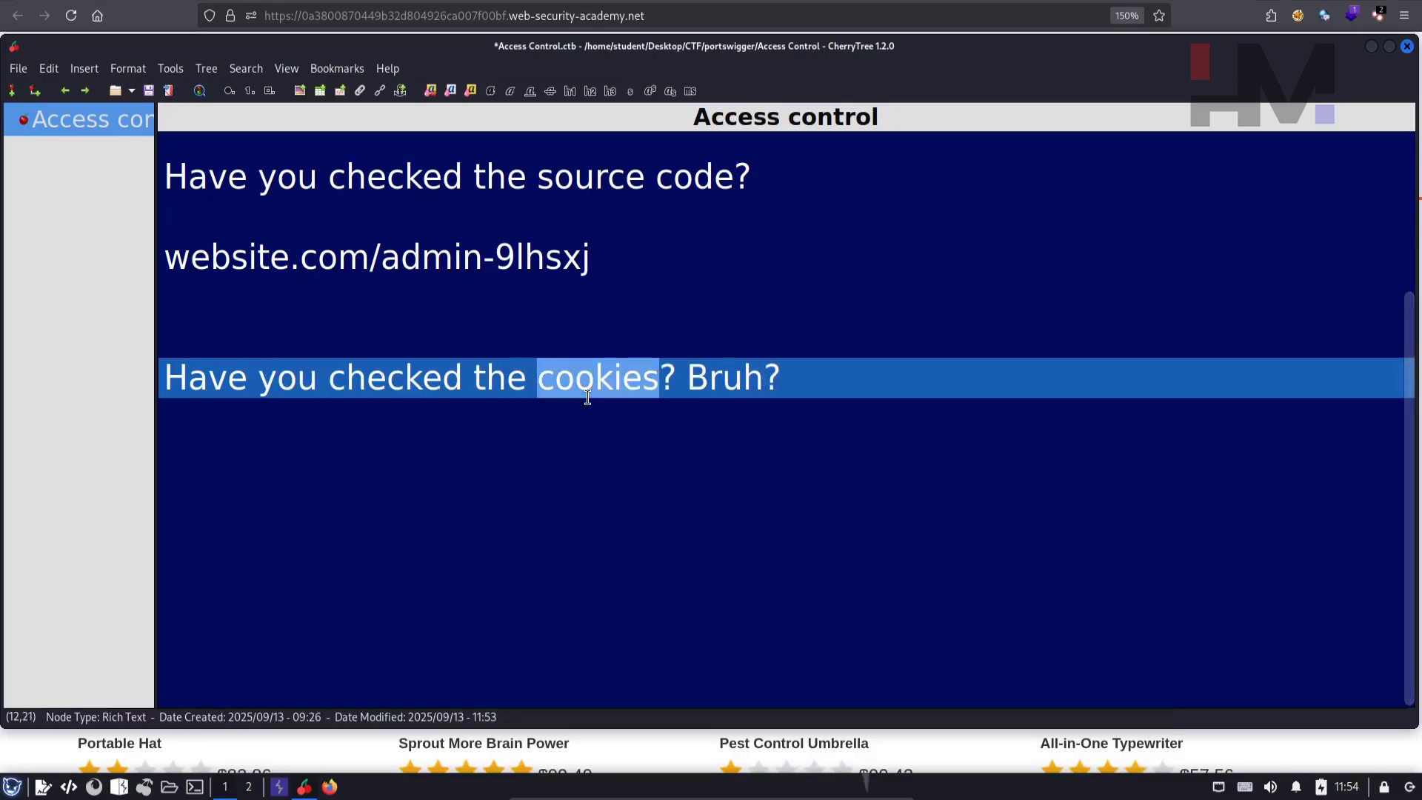
pyautogui.moveTo(893, 514)
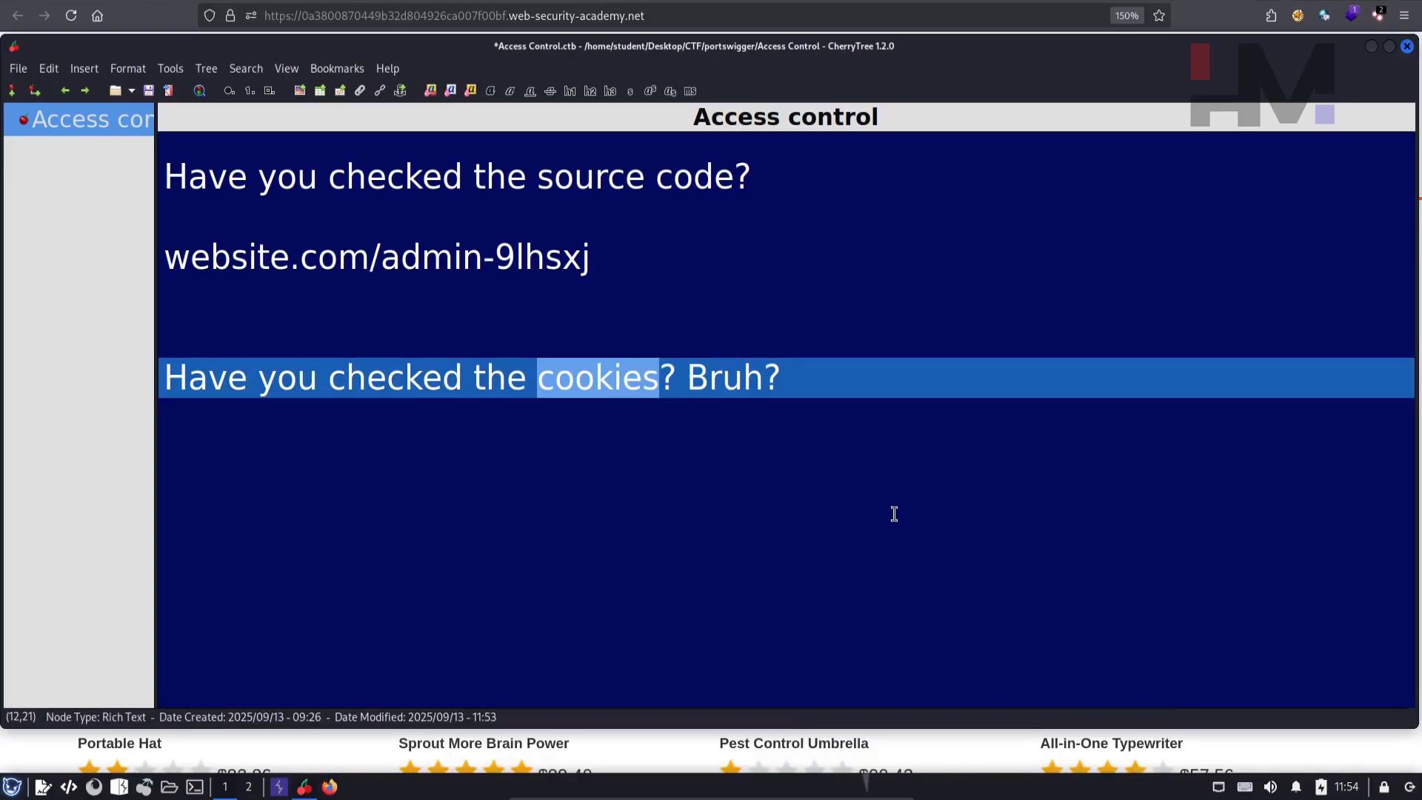
# Inspect the lab shop page in Firefox and show its Storage panel.
pyautogui.press('Alt+Tab')
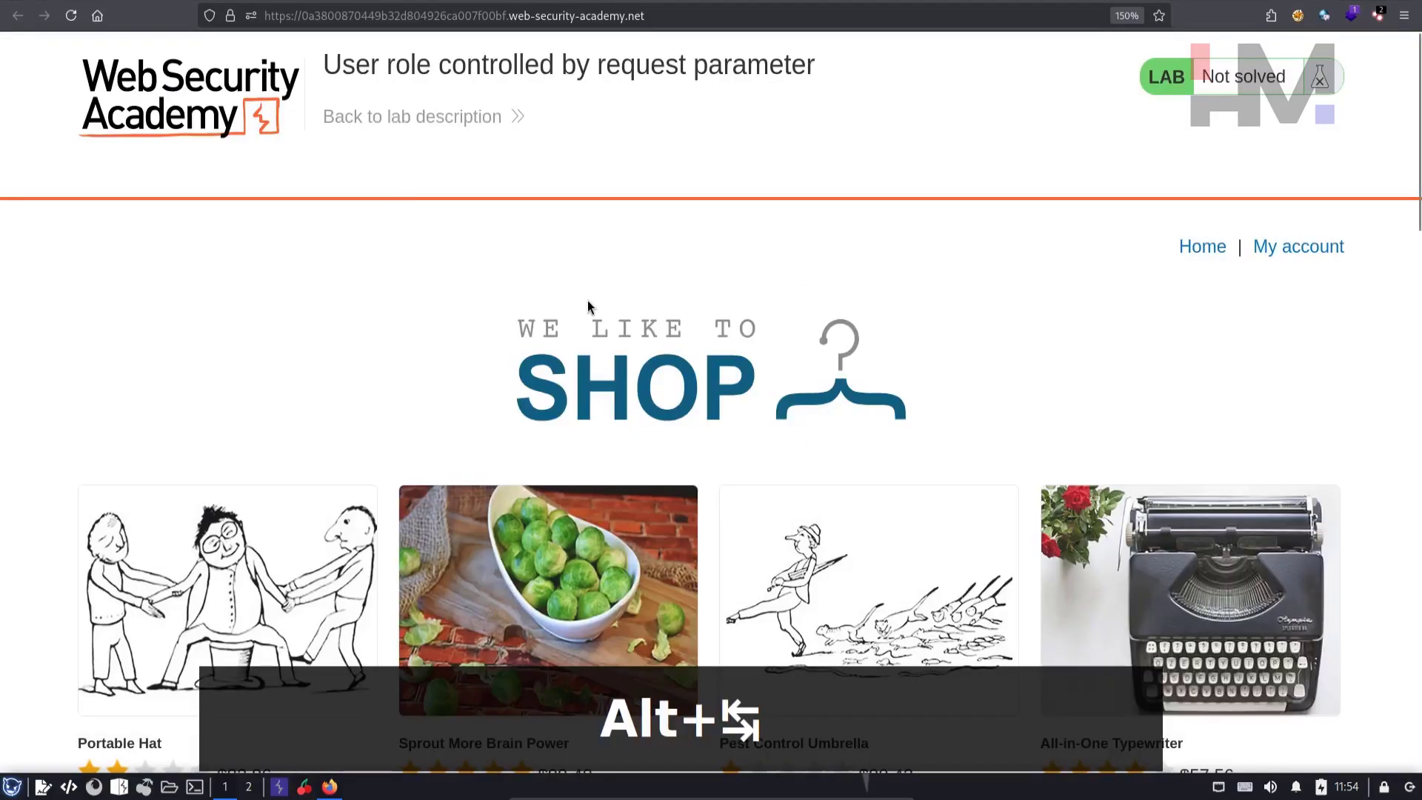
pyautogui.moveTo(775, 328)
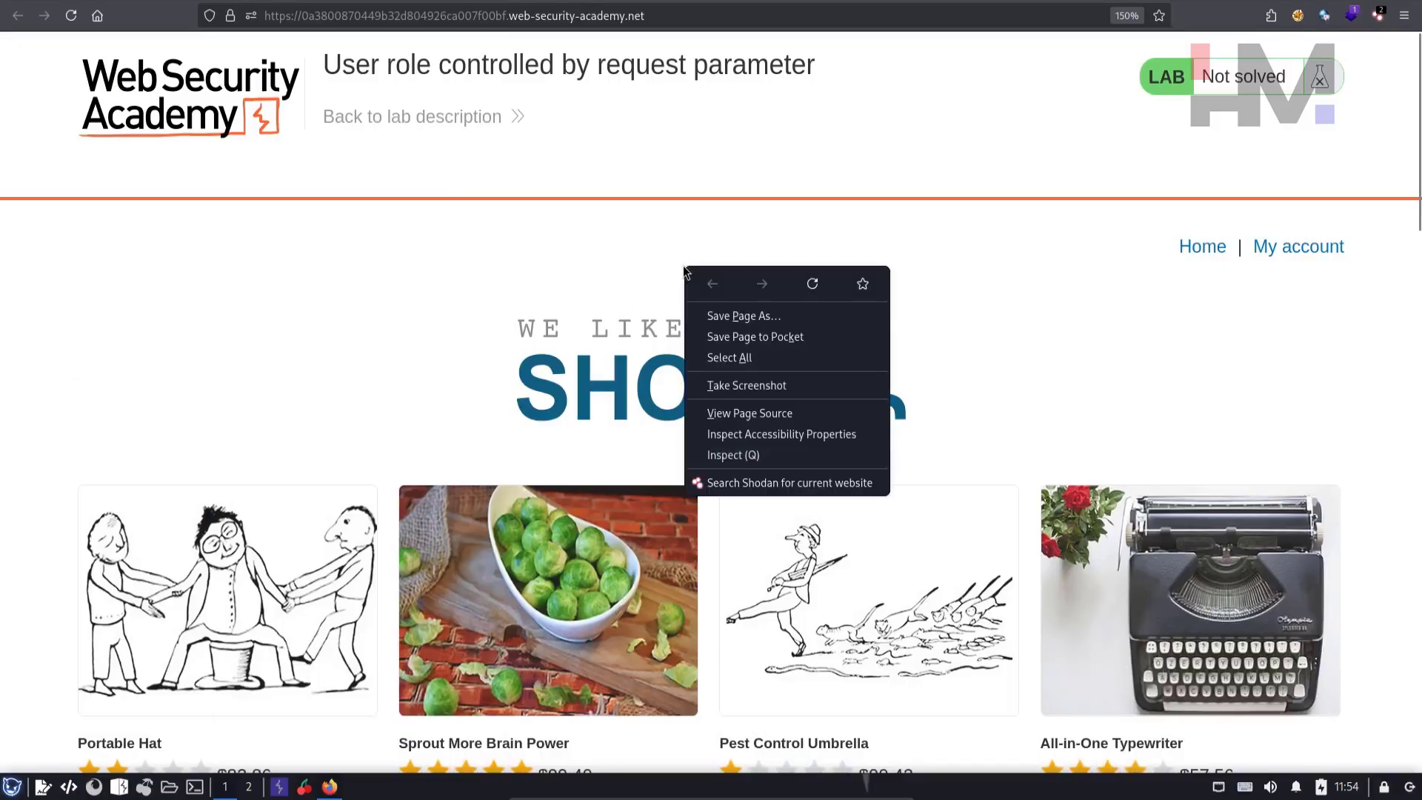
pyautogui.moveTo(732, 454)
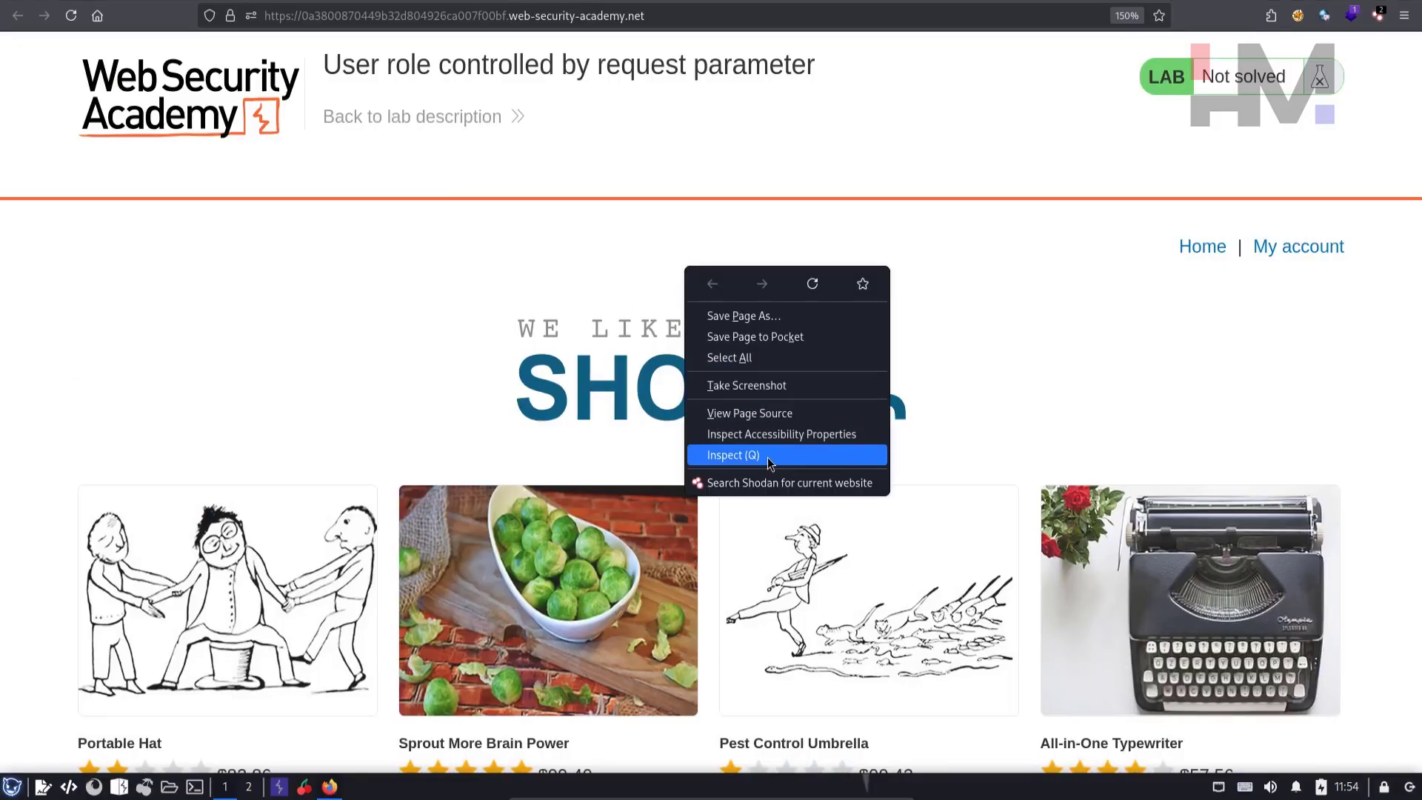
pyautogui.click(731, 454)
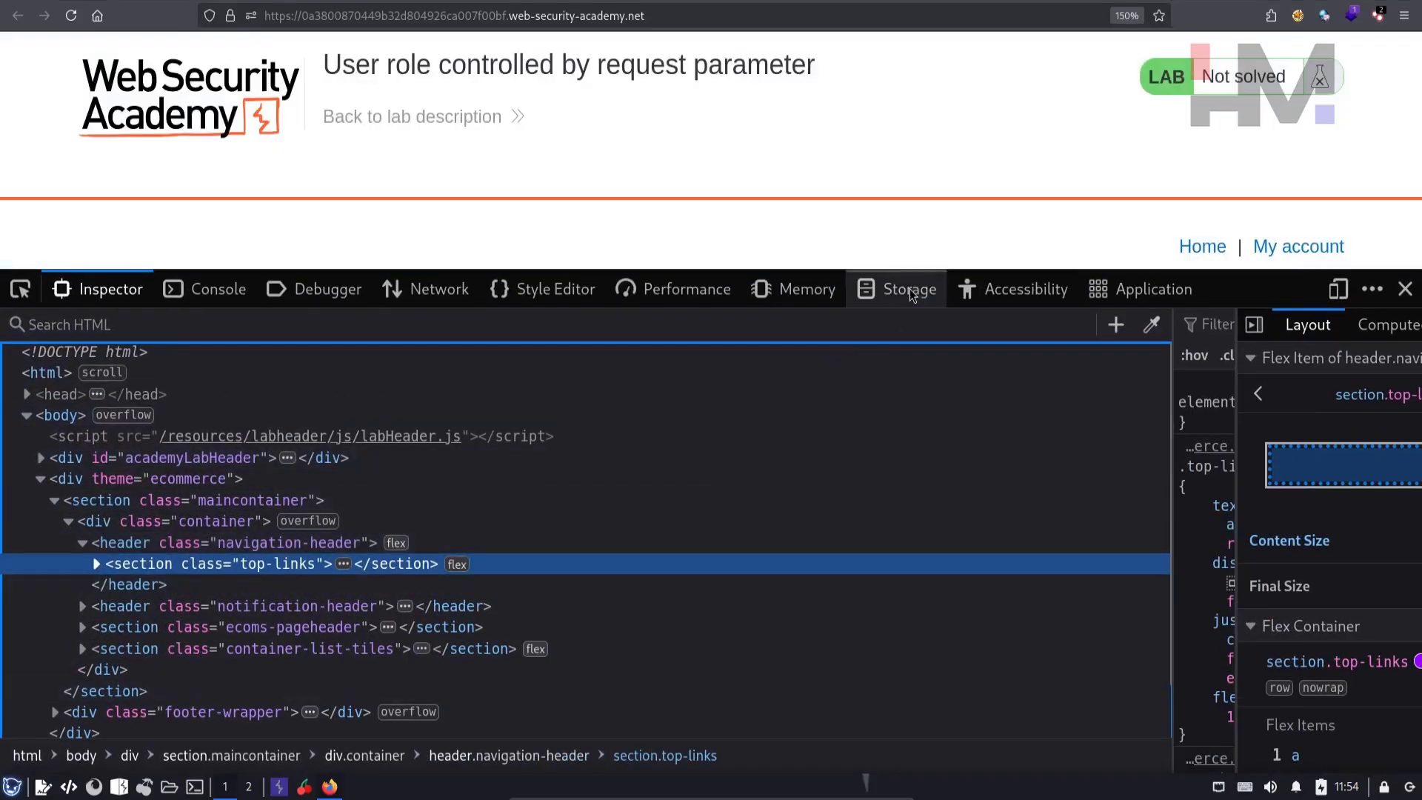
pyautogui.click(909, 288)
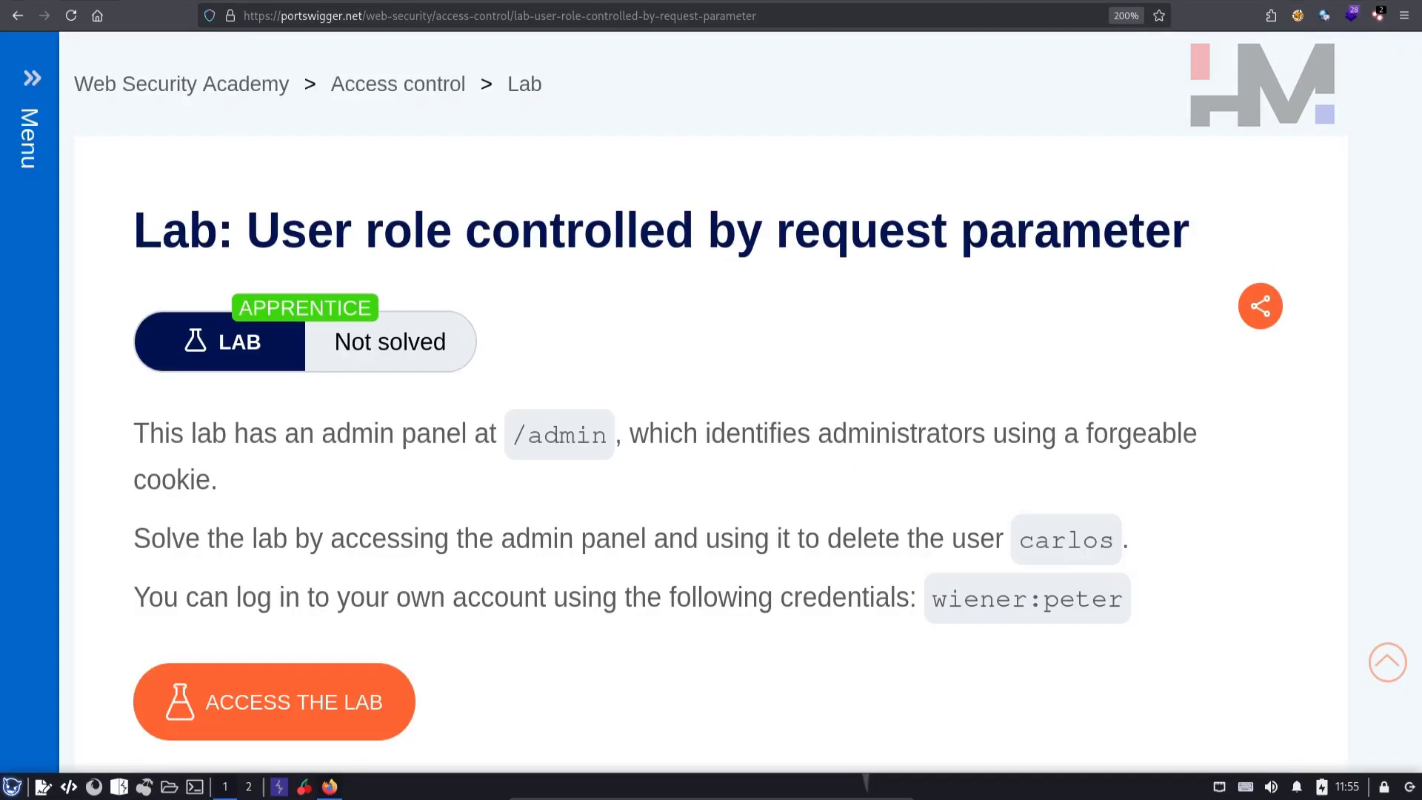
# Log in to the lab shop as wiener and enlarge the devtools storage panel.
pyautogui.doubleClick(977, 598)
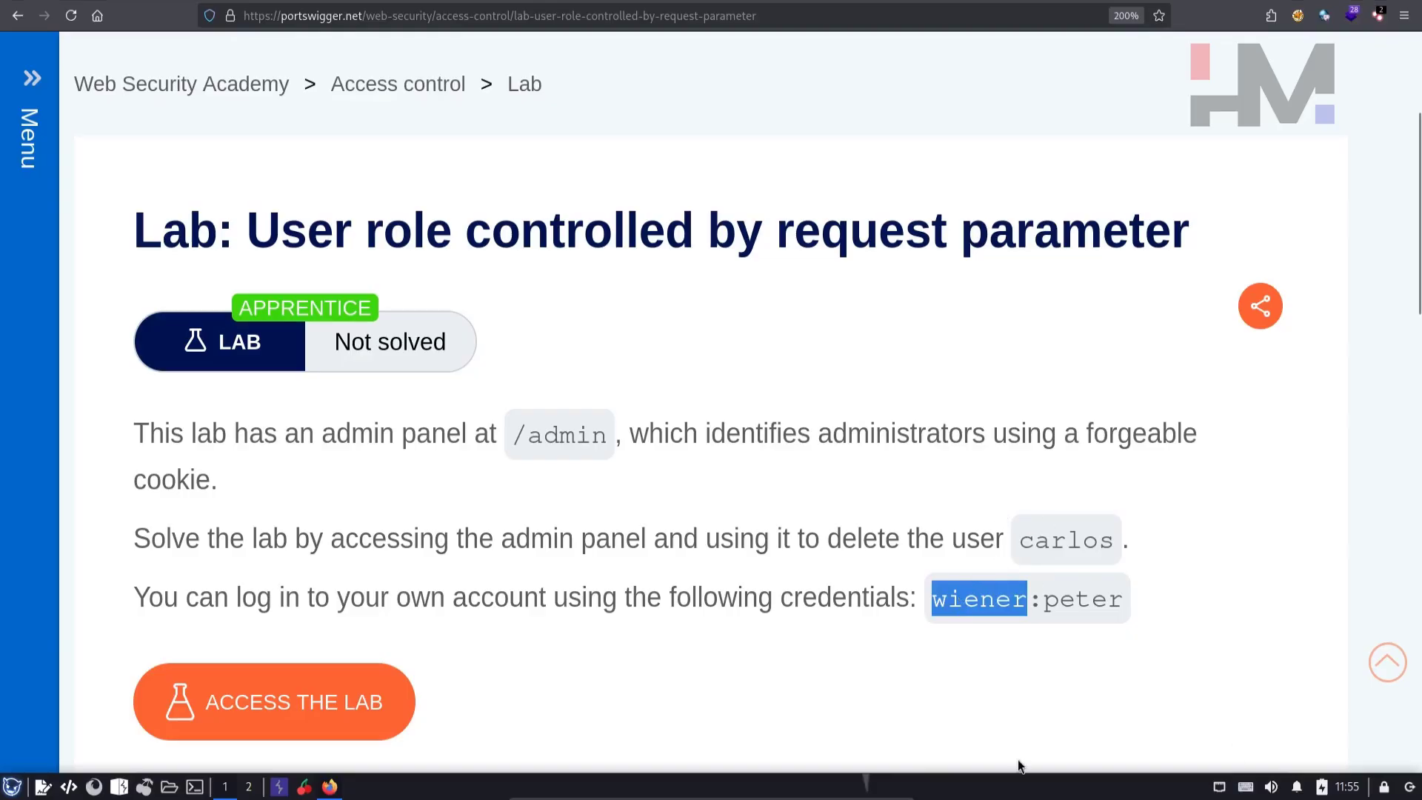
pyautogui.click(274, 702)
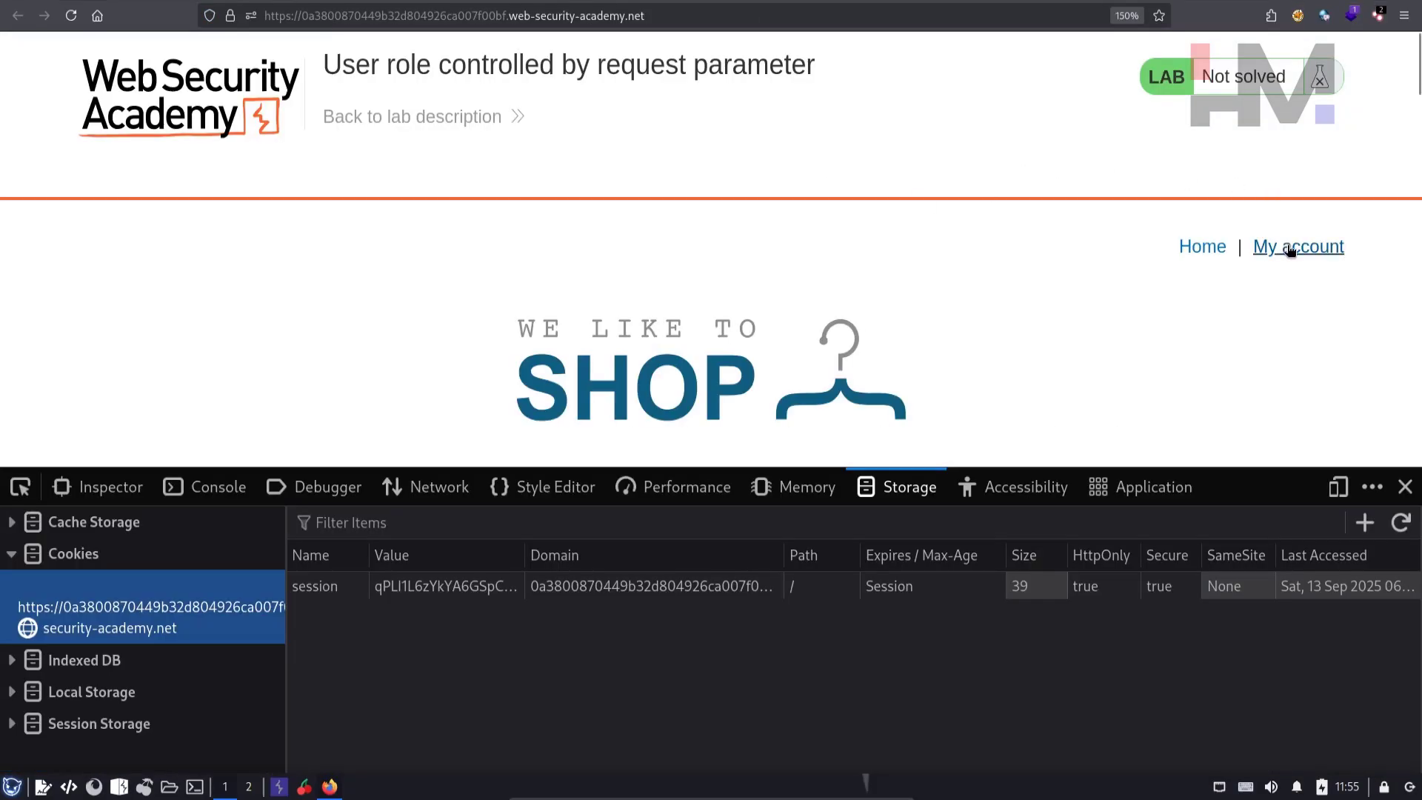
pyautogui.click(1297, 246)
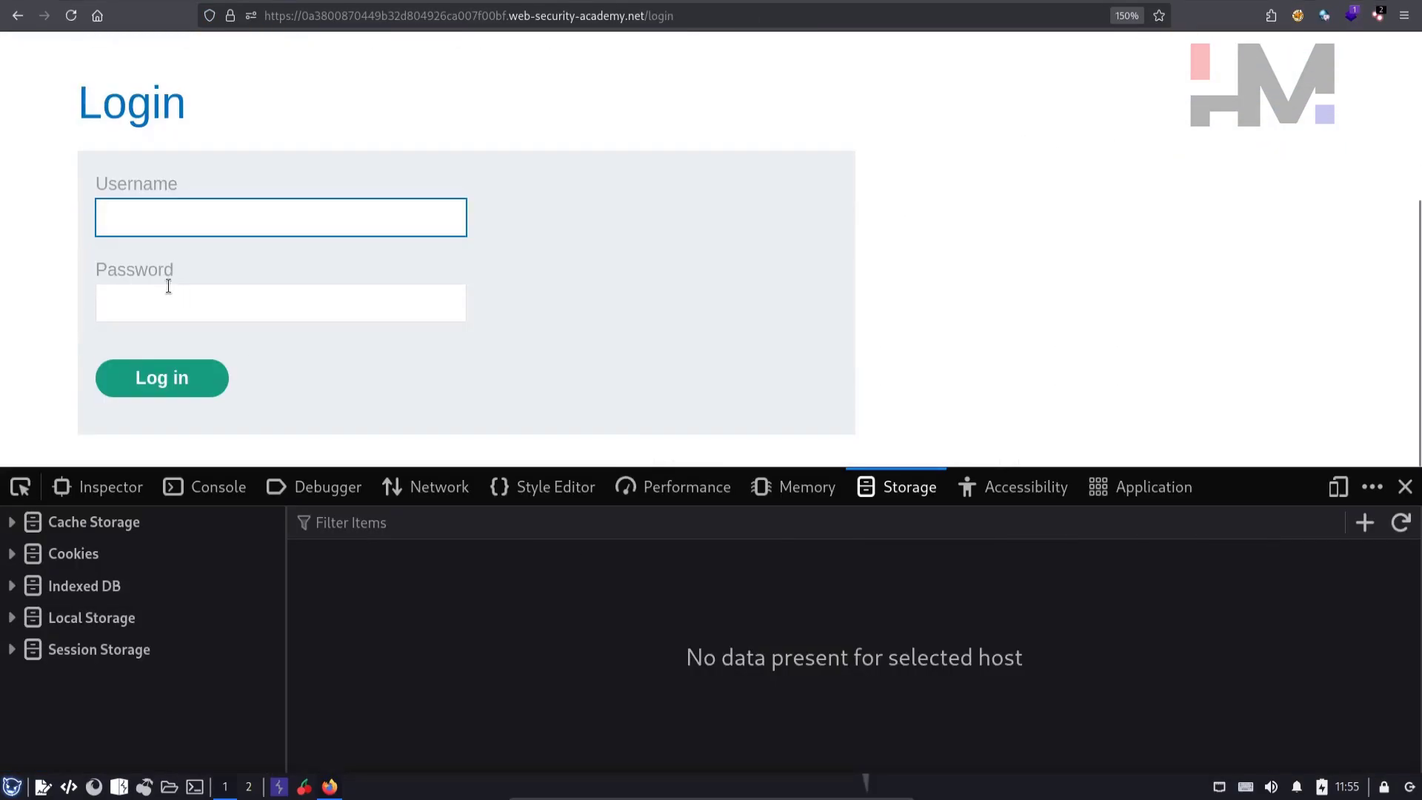
pyautogui.write('wiener')
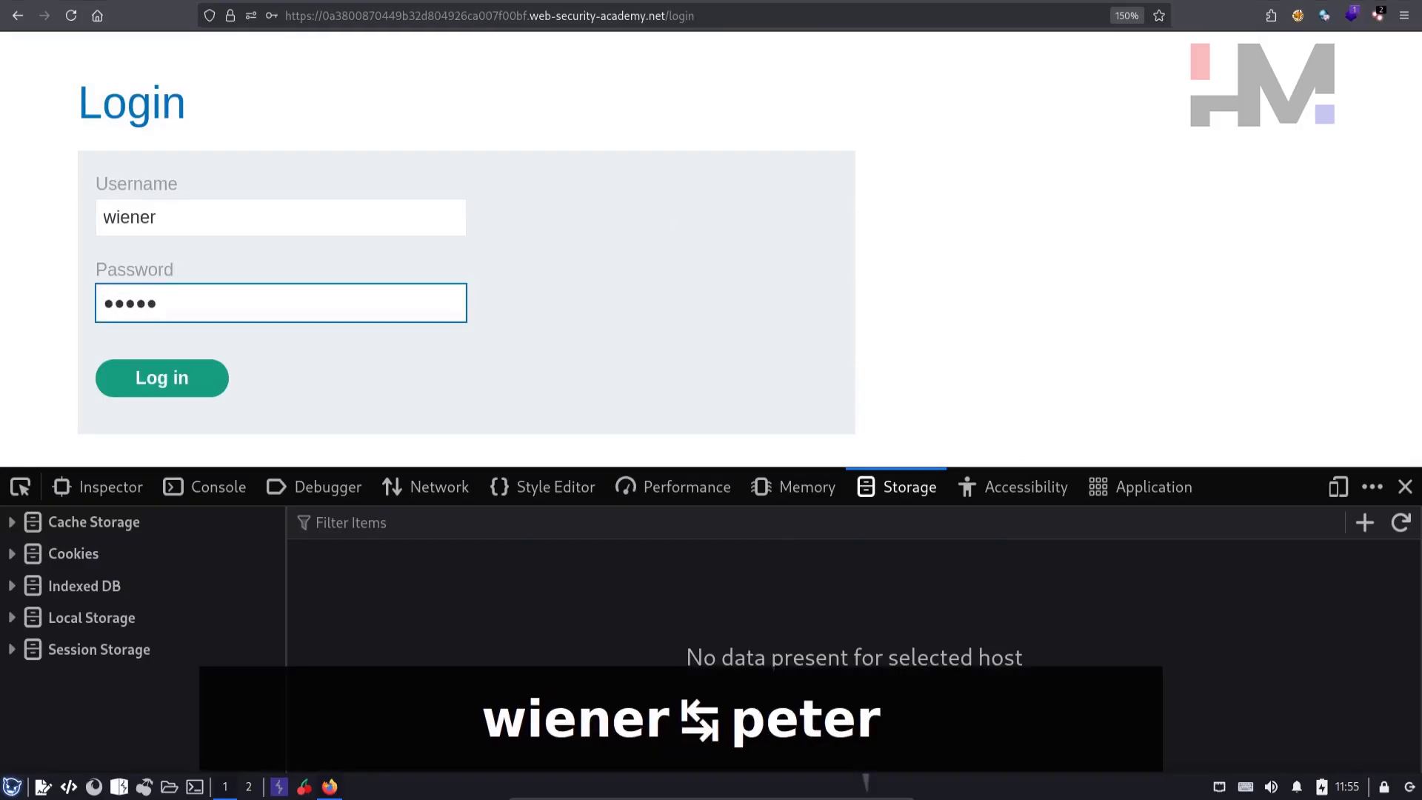
pyautogui.click(161, 377)
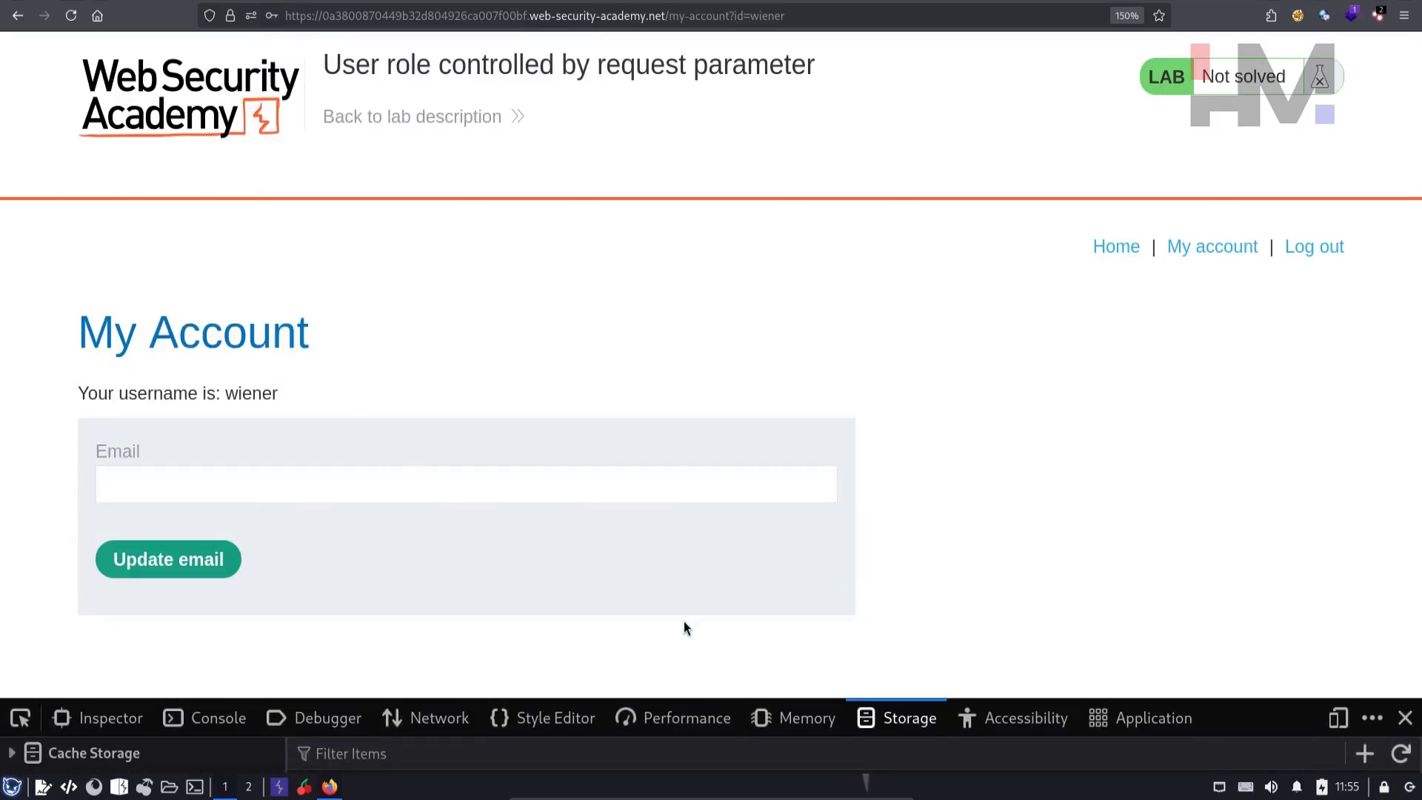
pyautogui.moveTo(648, 706); pyautogui.dragTo(649, 358)
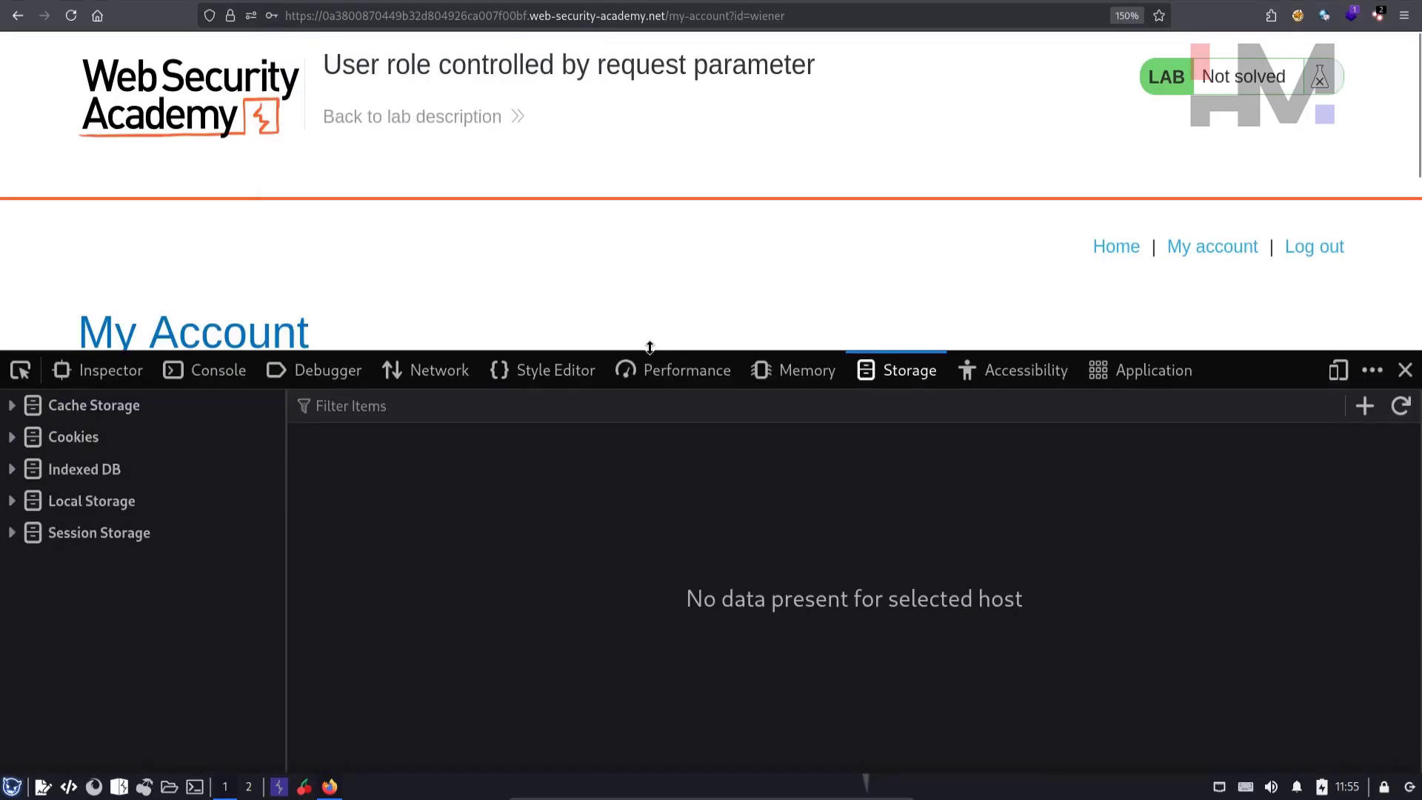
# Edit the Admin cookie's value in the Cookies list, replacing false with true.
pyautogui.click(72, 436)
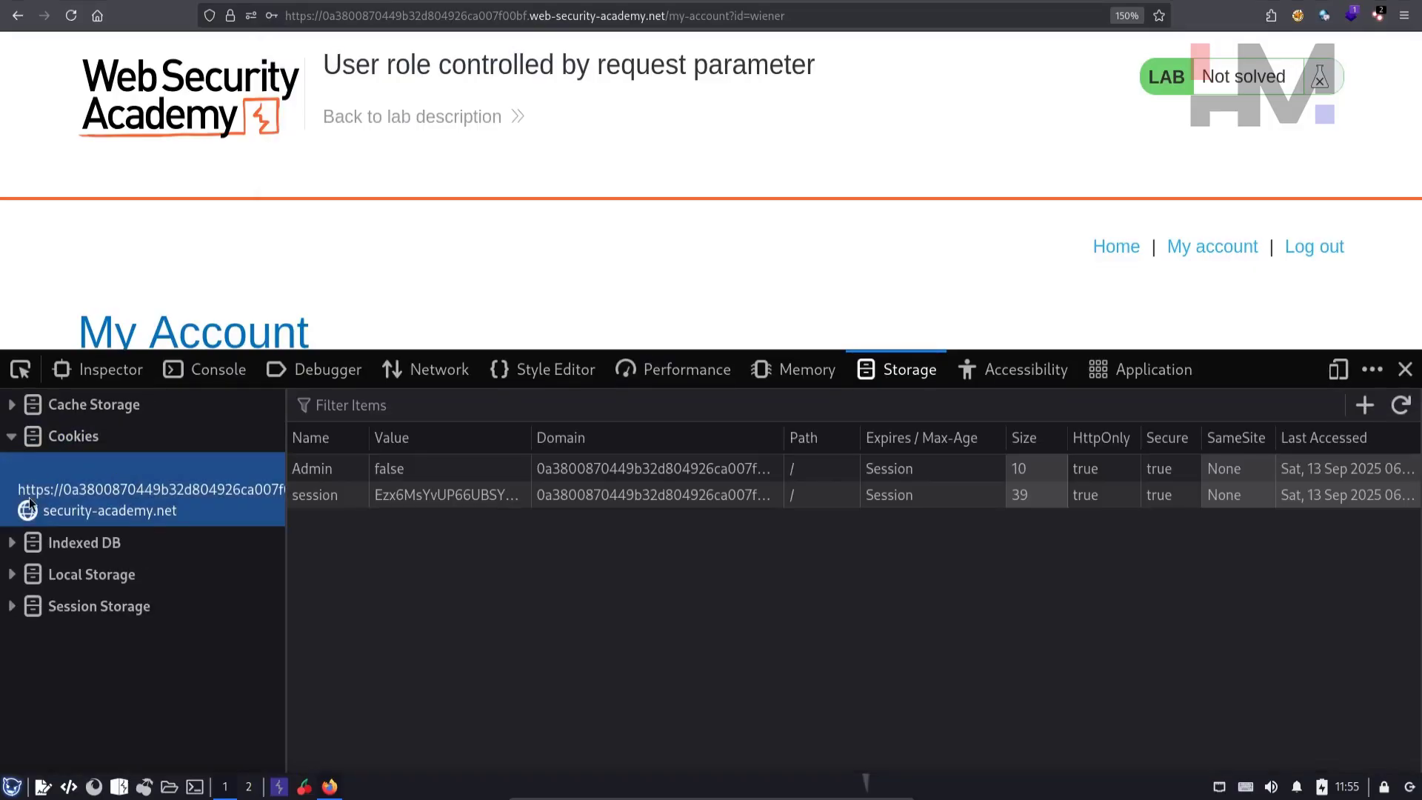
pyautogui.moveTo(421, 467)
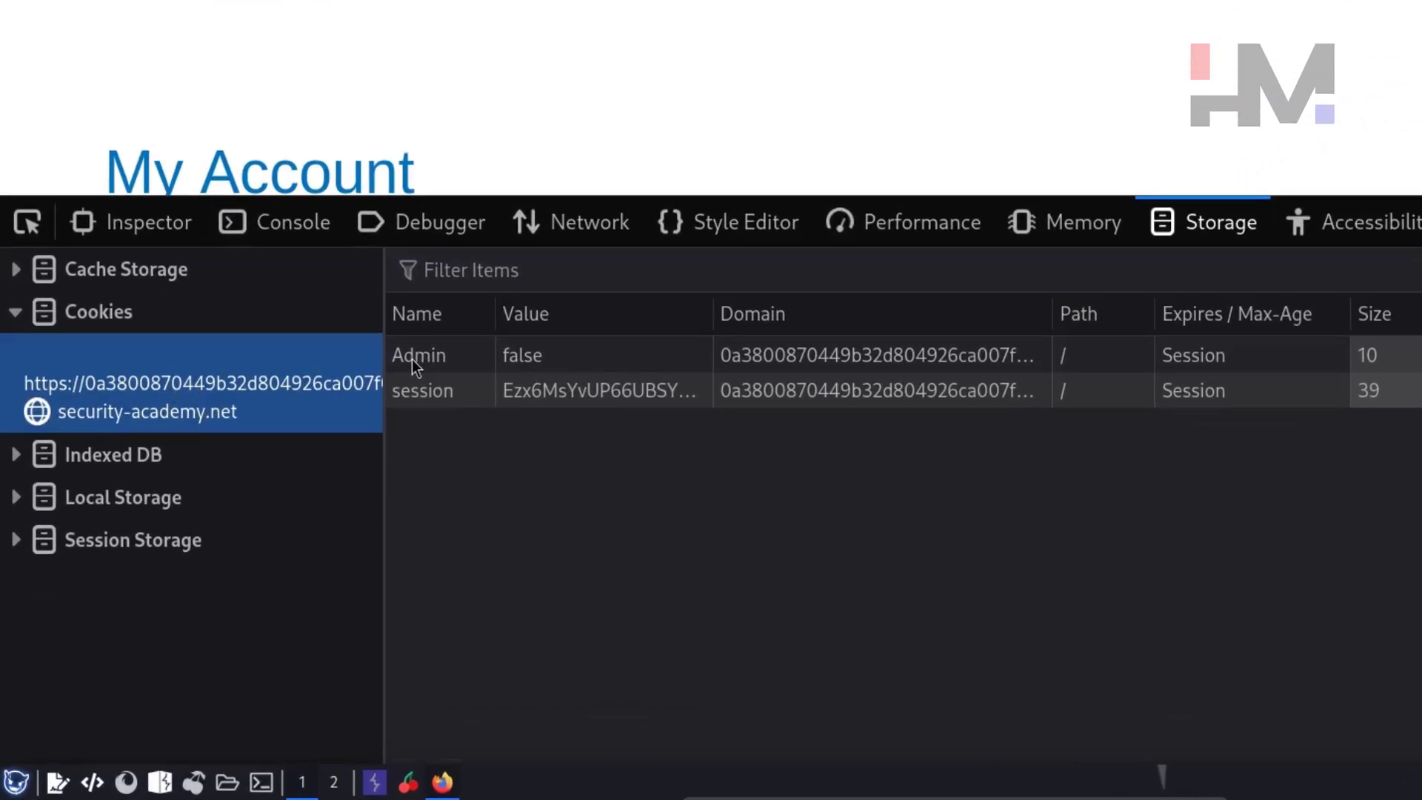
pyautogui.click(419, 354)
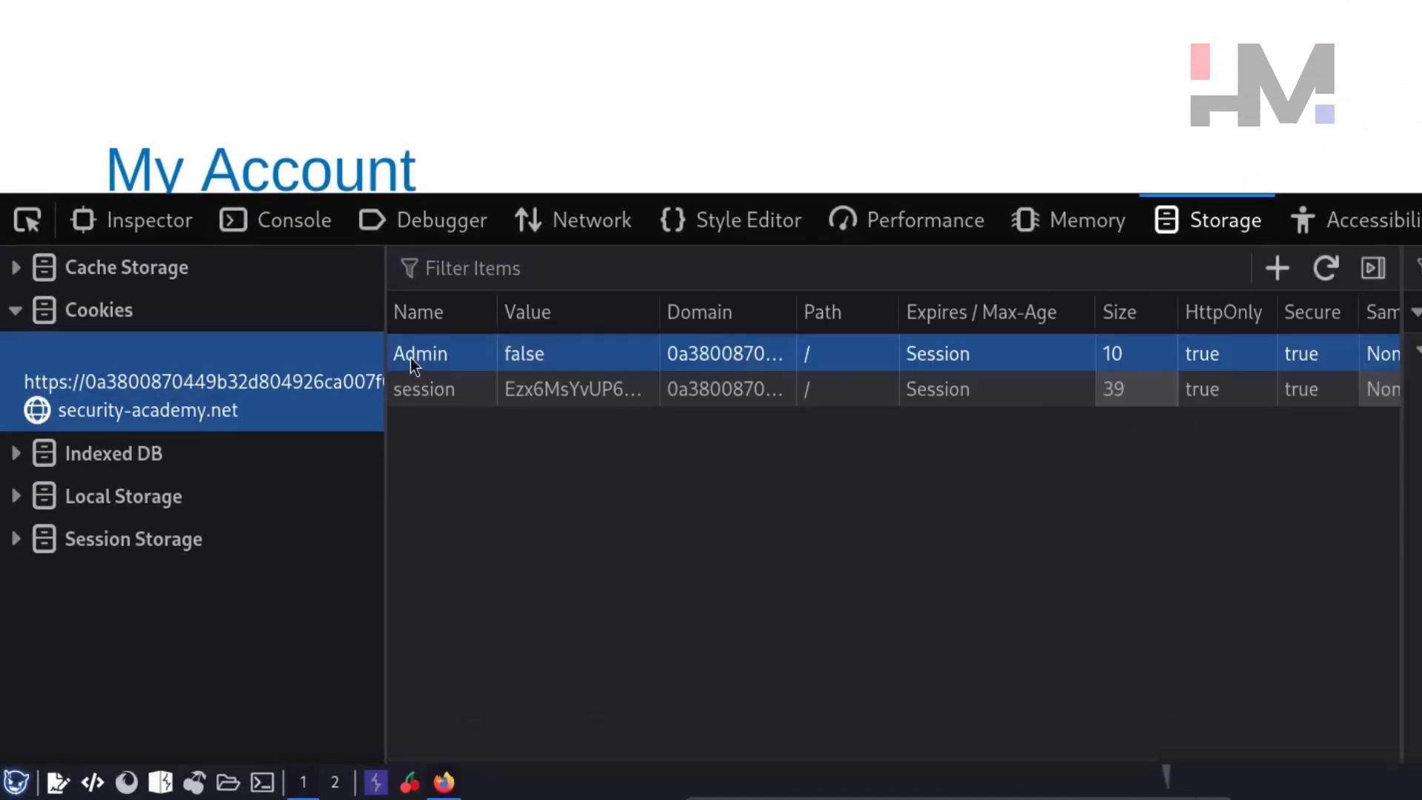
pyautogui.moveTo(683, 399)
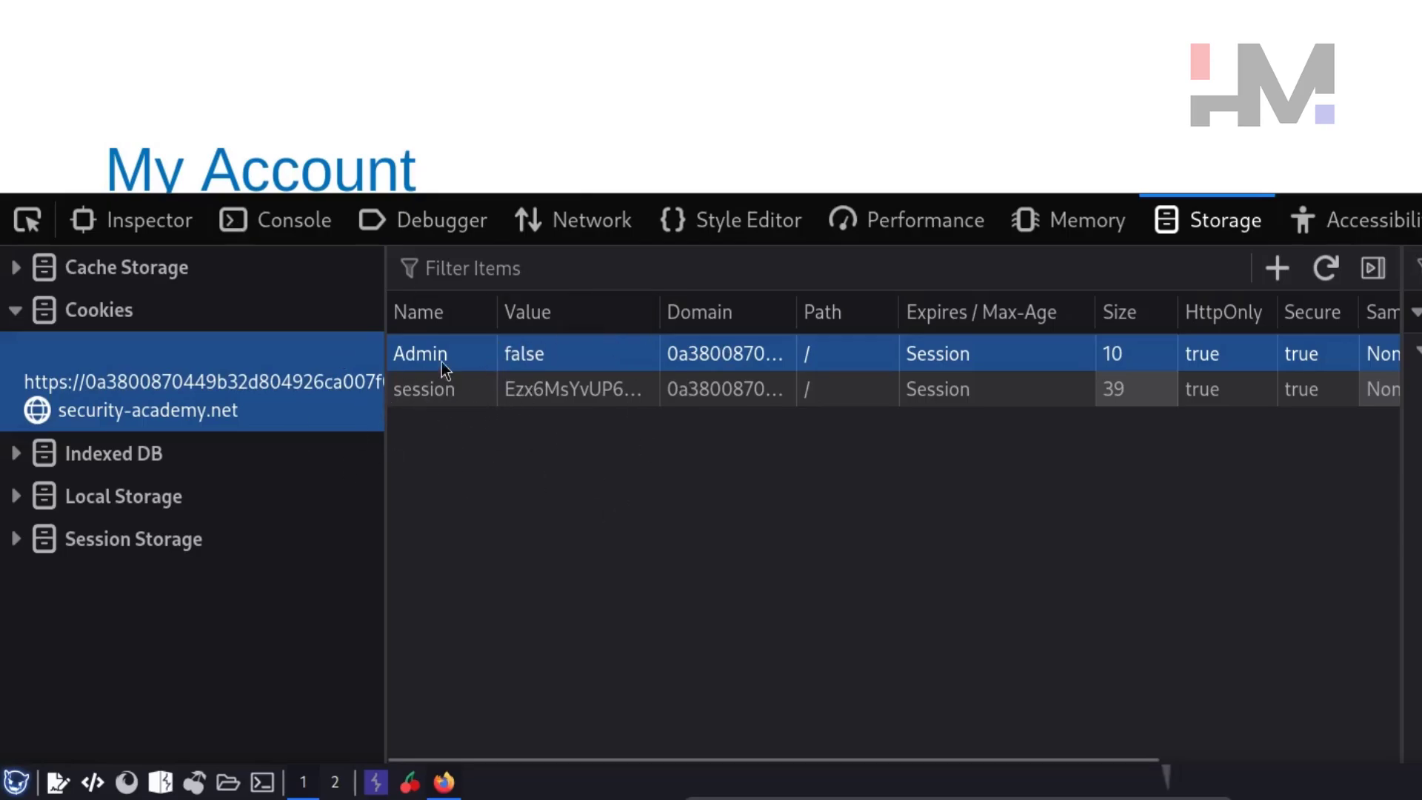
pyautogui.doubleClick(521, 352)
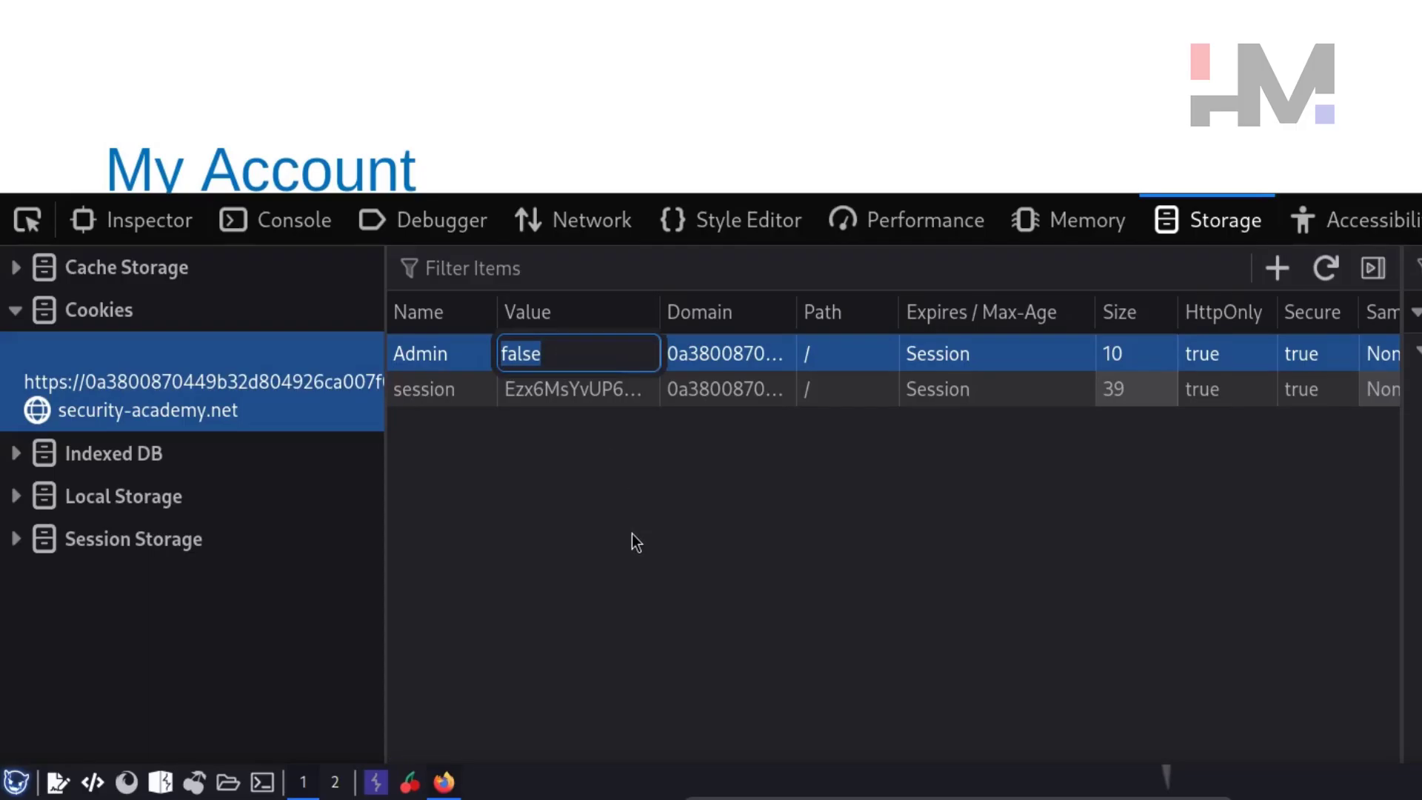
pyautogui.write('true')
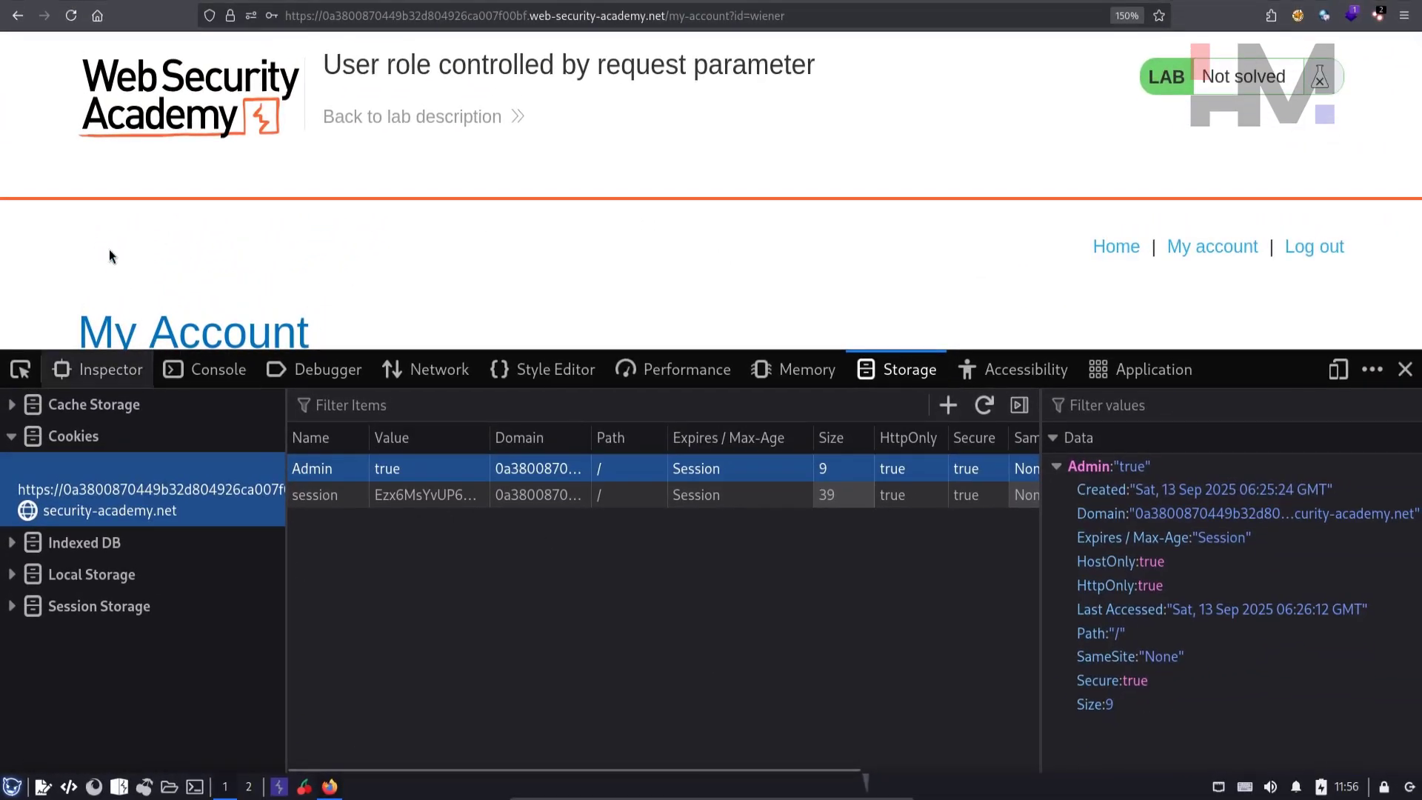
pyautogui.moveTo(71, 15)
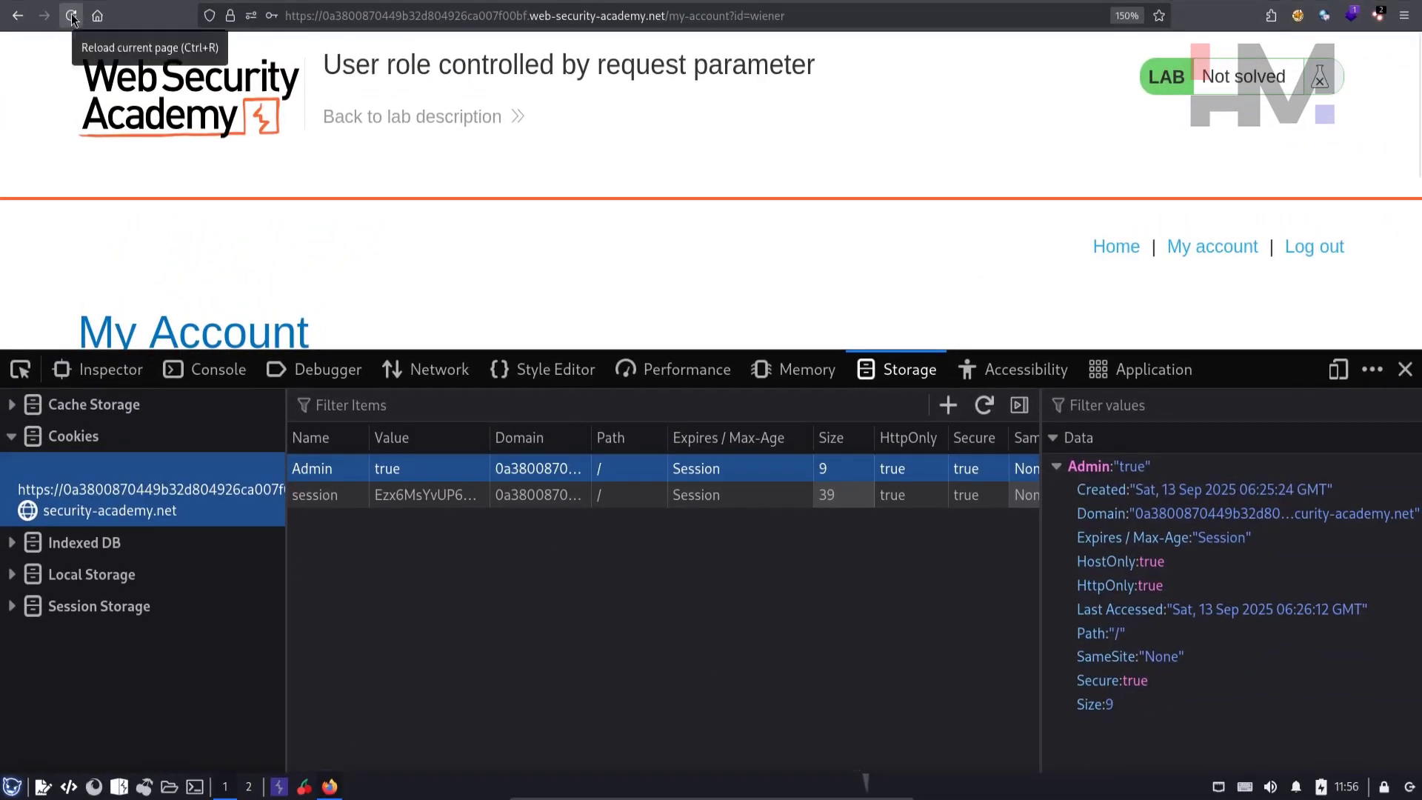
# Reload with the modified cookie, open the Admin panel and delete user carlos.
pyautogui.click(71, 16)
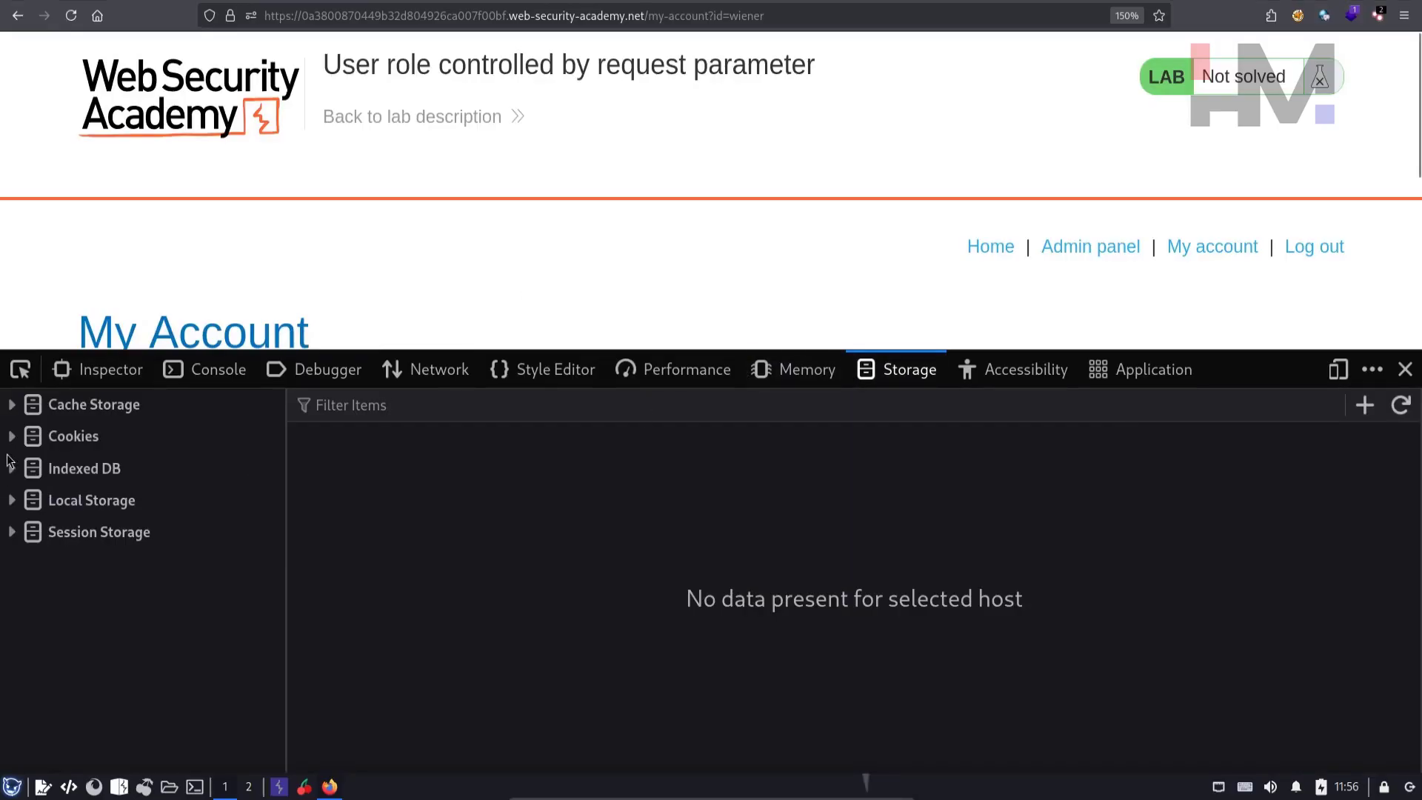
pyautogui.click(71, 436)
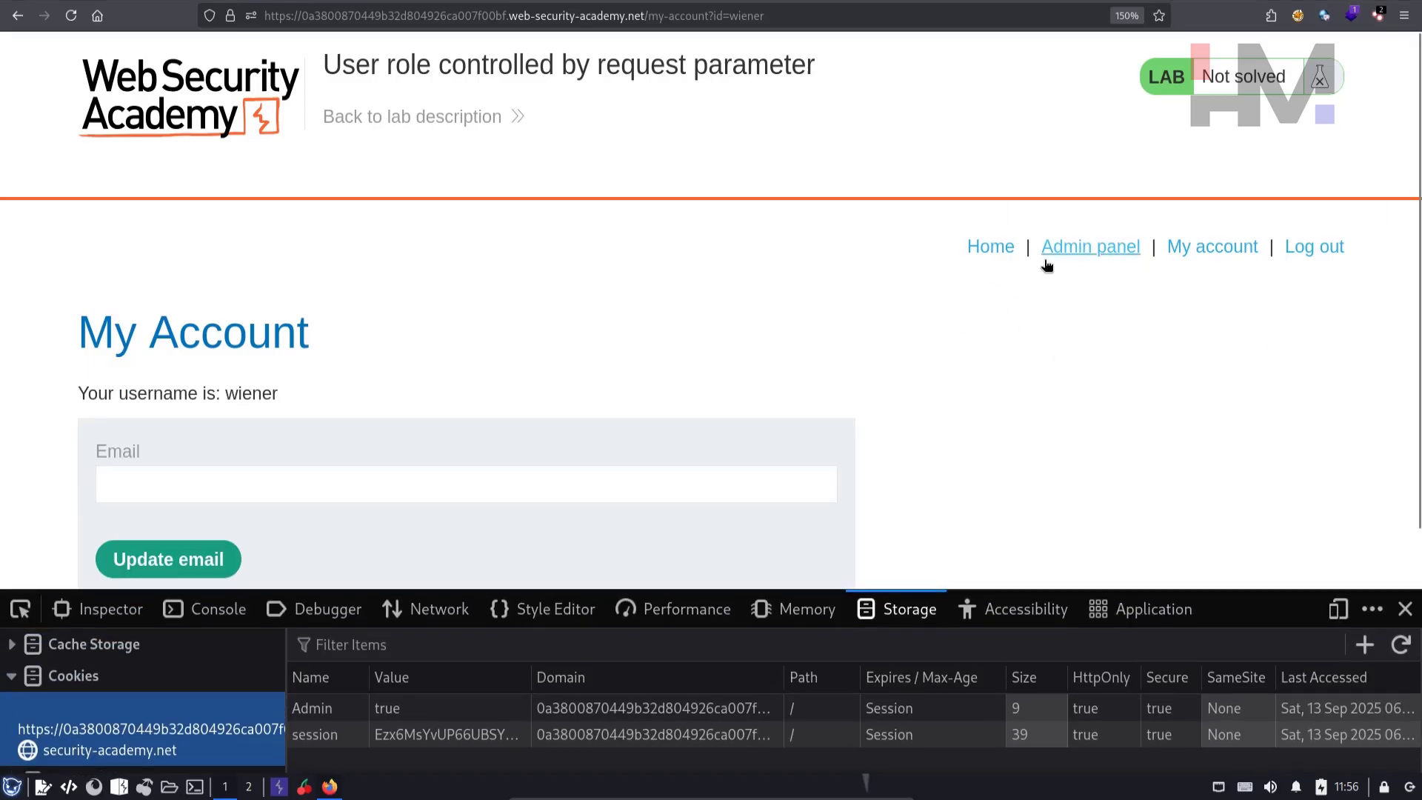
pyautogui.click(1090, 246)
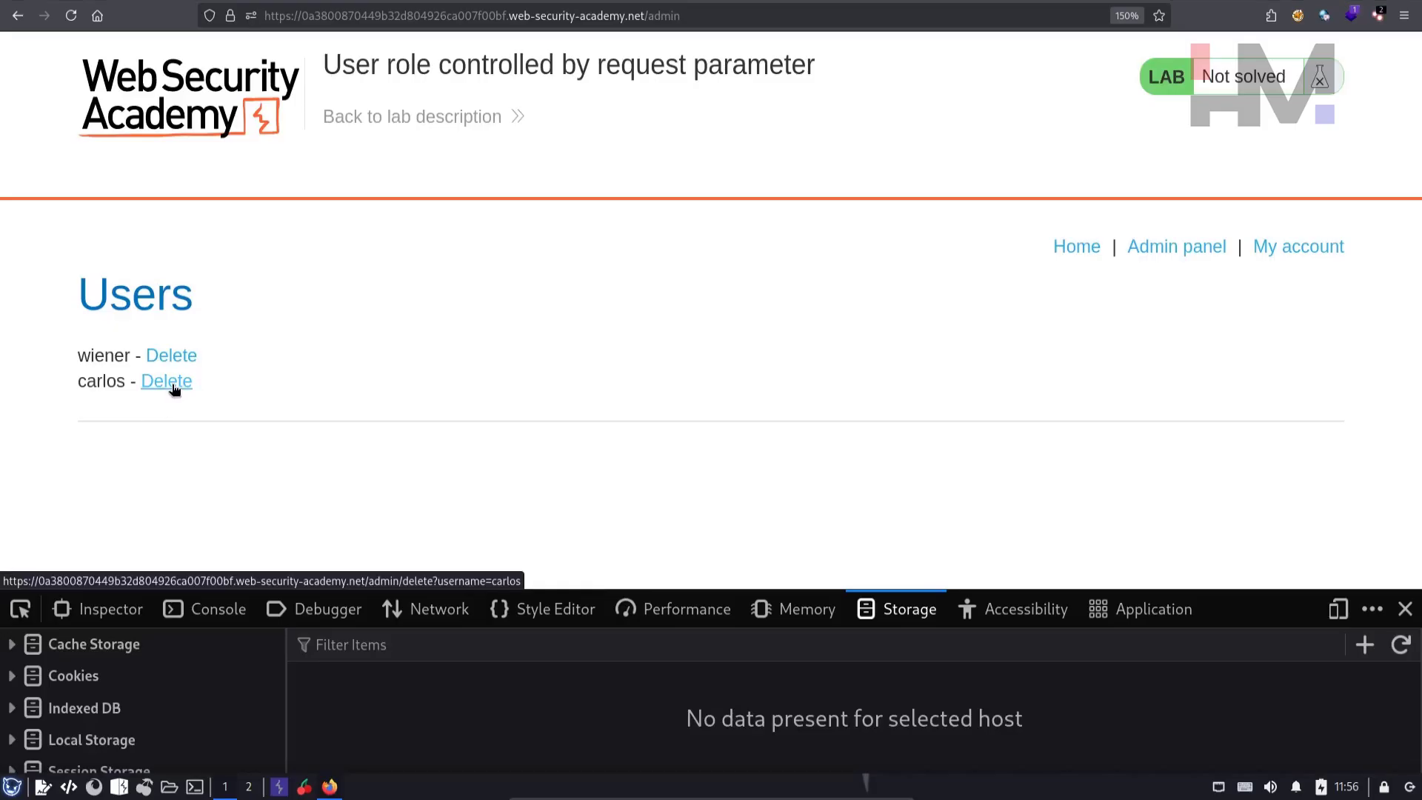
pyautogui.click(166, 380)
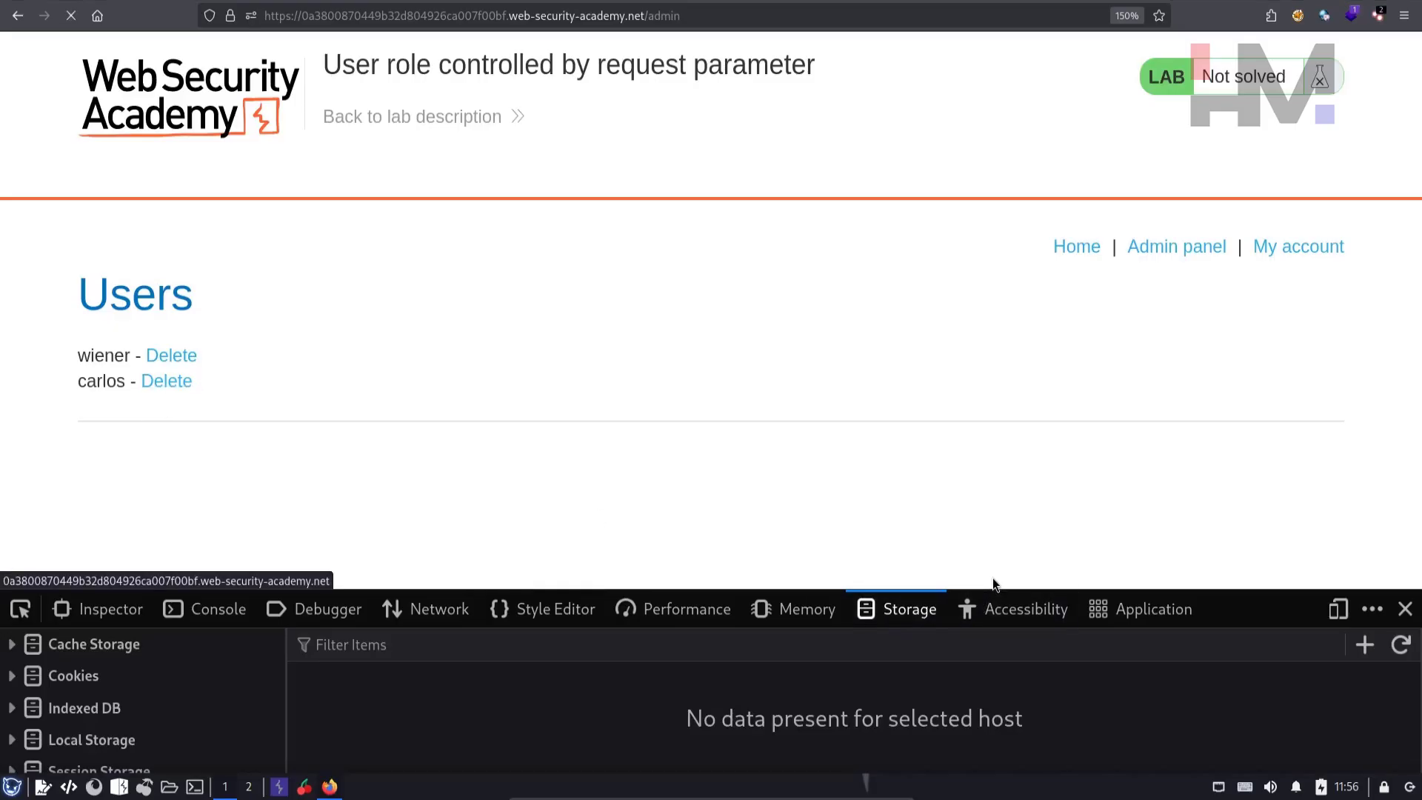
pyautogui.click(166, 380)
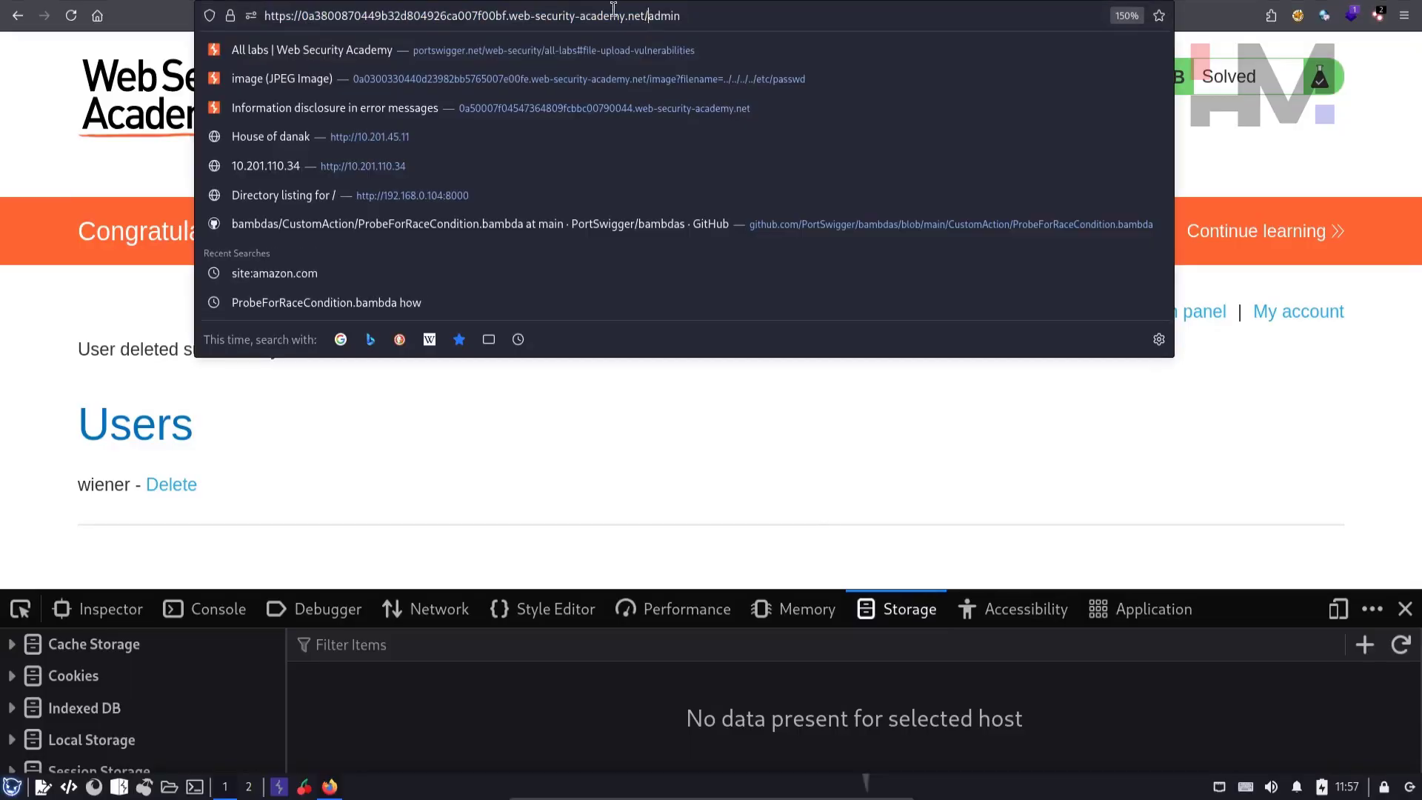
# Load the solved lab shop in Burp's built-in browser, zoomed to 150%.
pyautogui.press('ctrl+c')
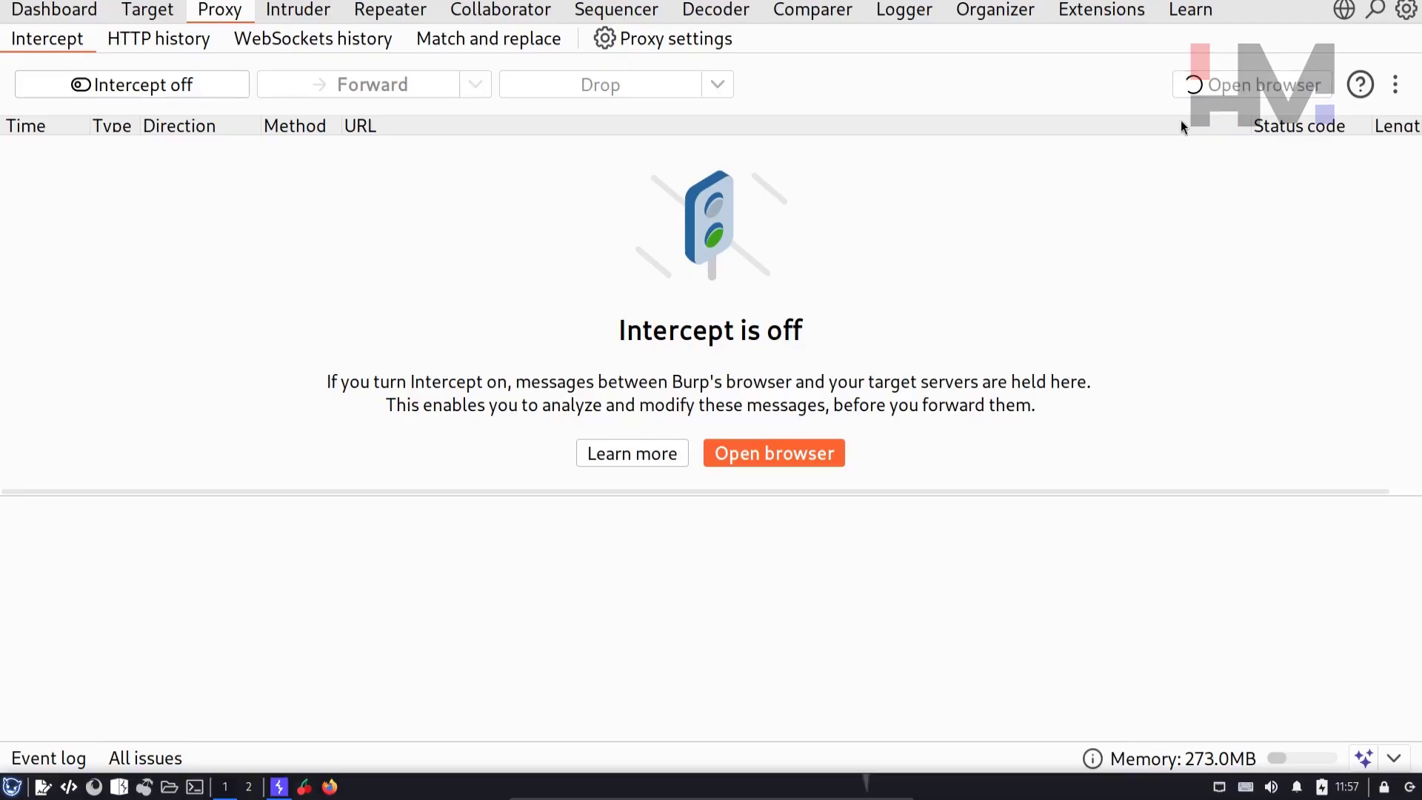
pyautogui.click(772, 453)
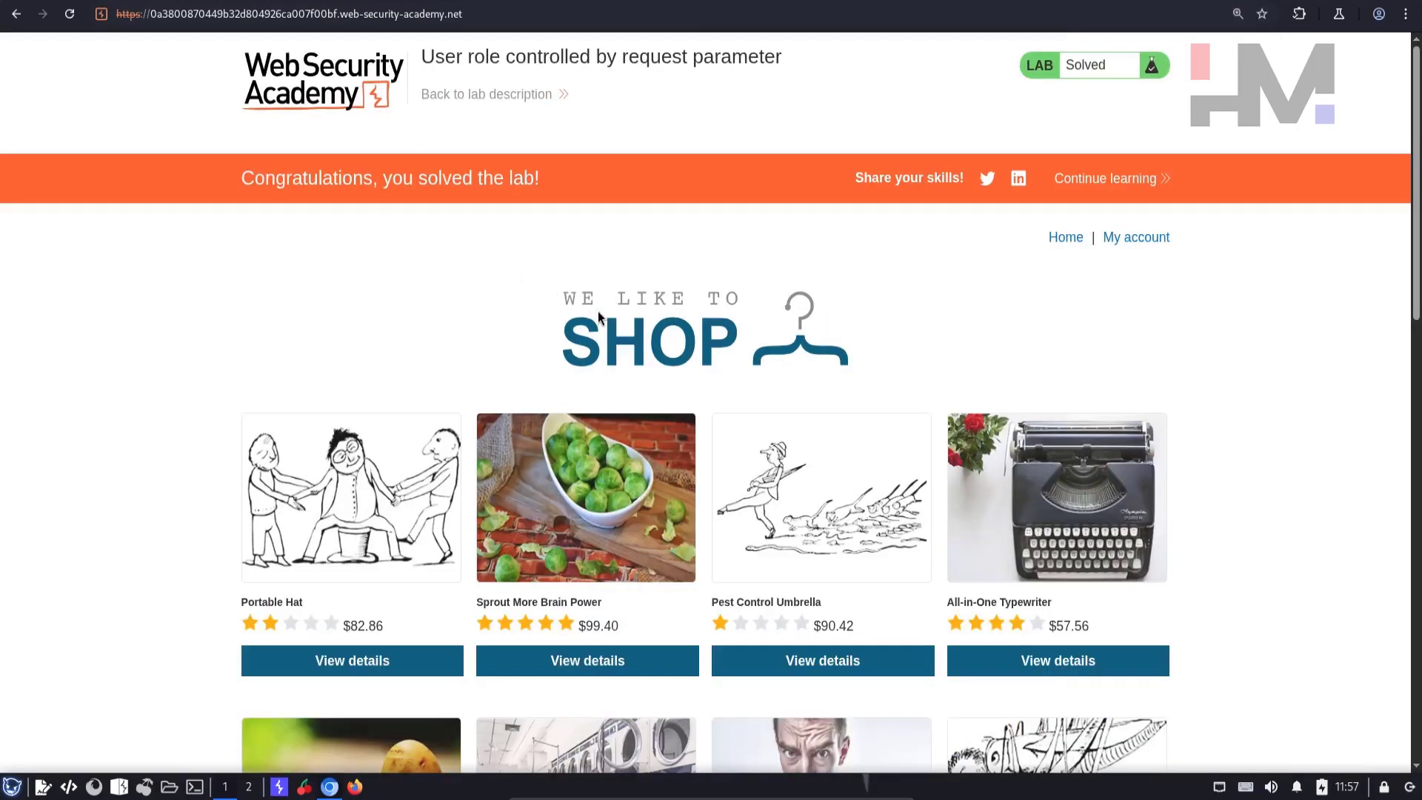
pyautogui.press('ctrl+plus')
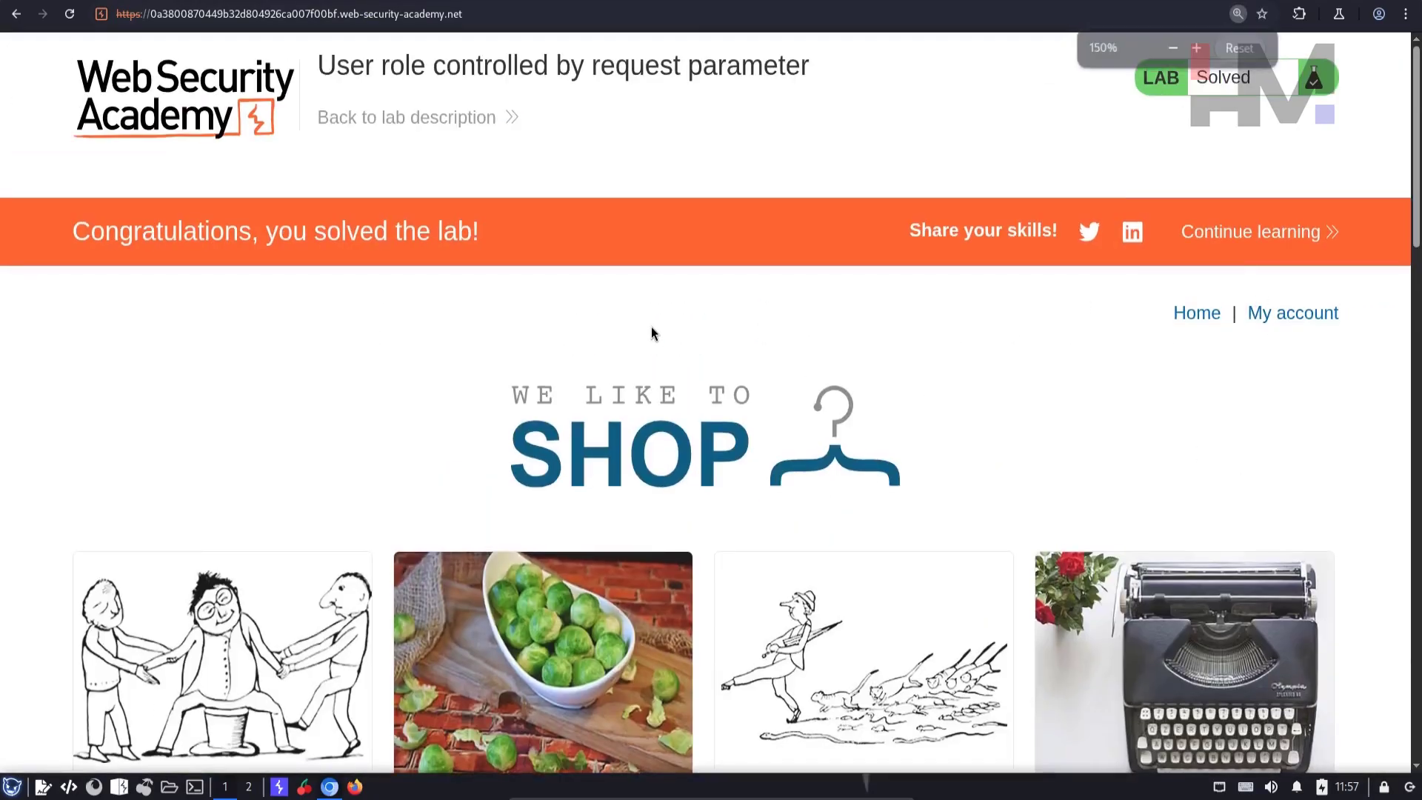
pyautogui.rightClick(651, 334)
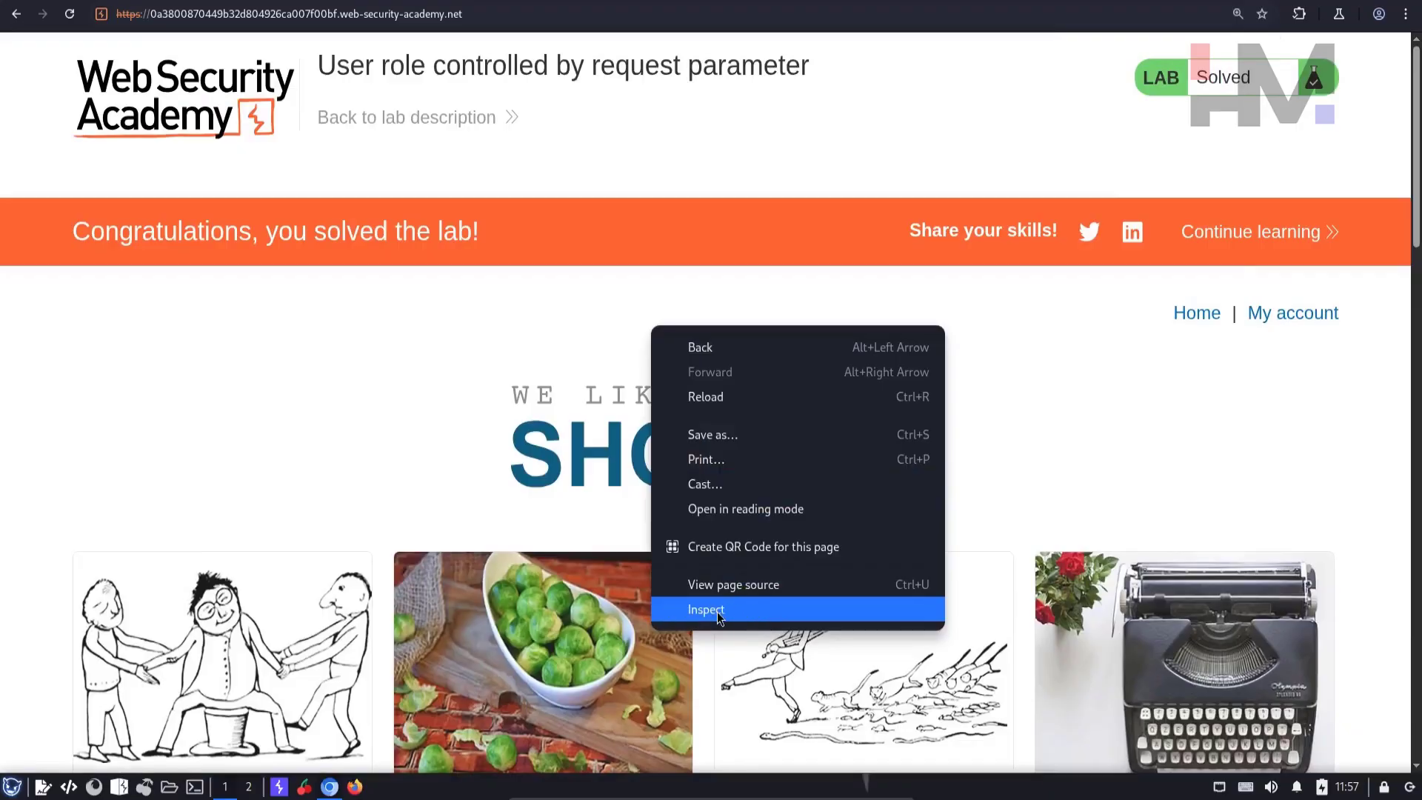
# Show the lab site's cookies in Chromium's Application devtools and log in as wiener.
pyautogui.click(707, 609)
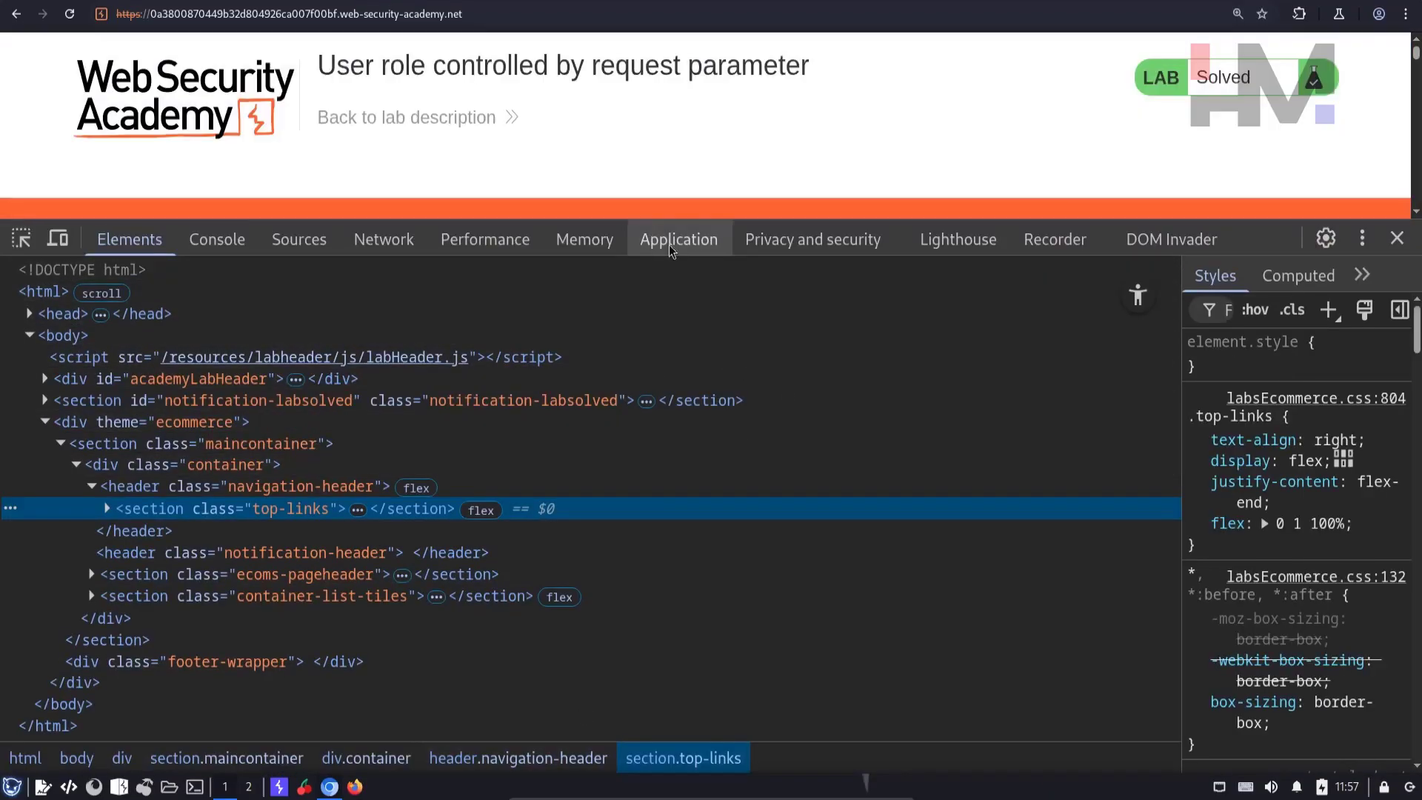
pyautogui.click(678, 238)
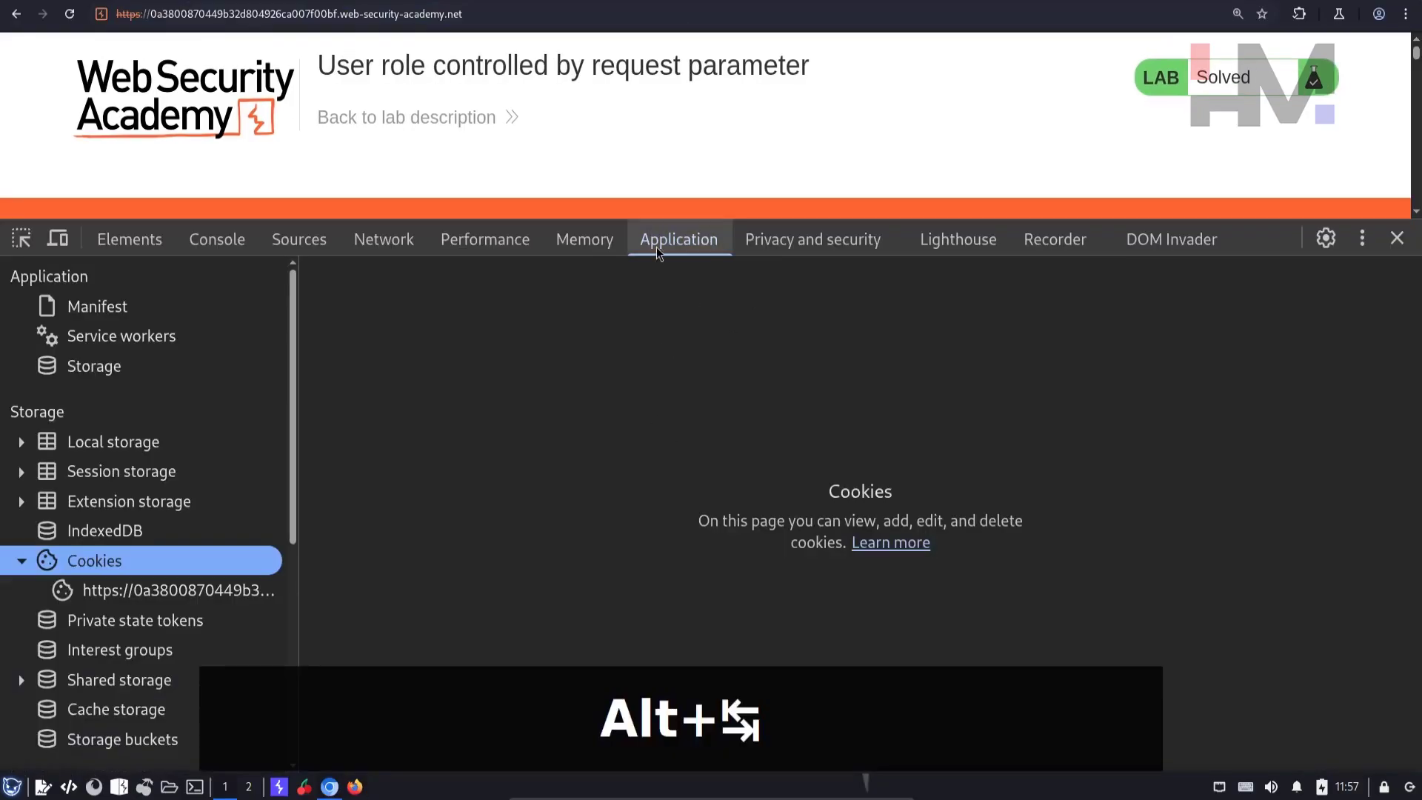
pyautogui.moveTo(175, 619)
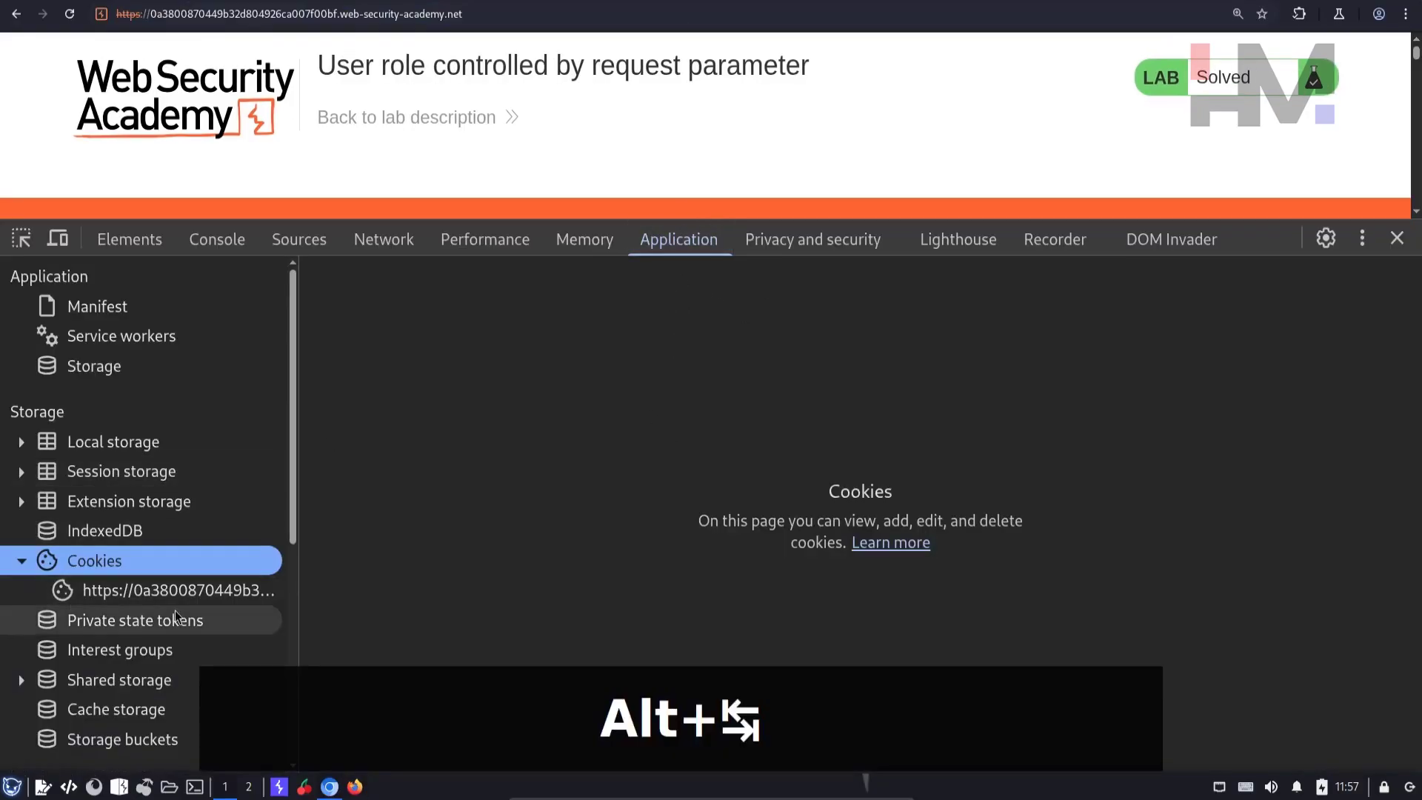
pyautogui.click(178, 589)
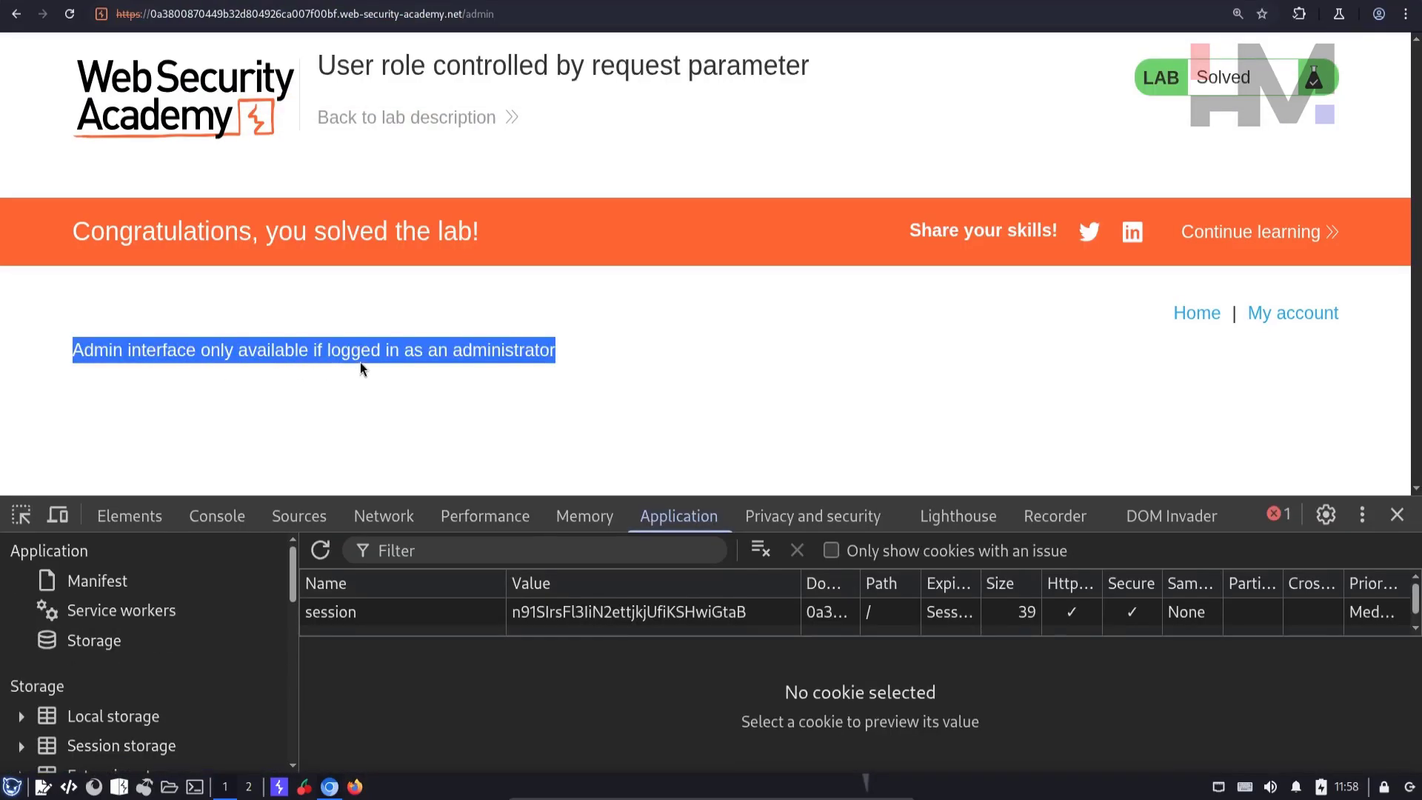
pyautogui.moveTo(570, 365)
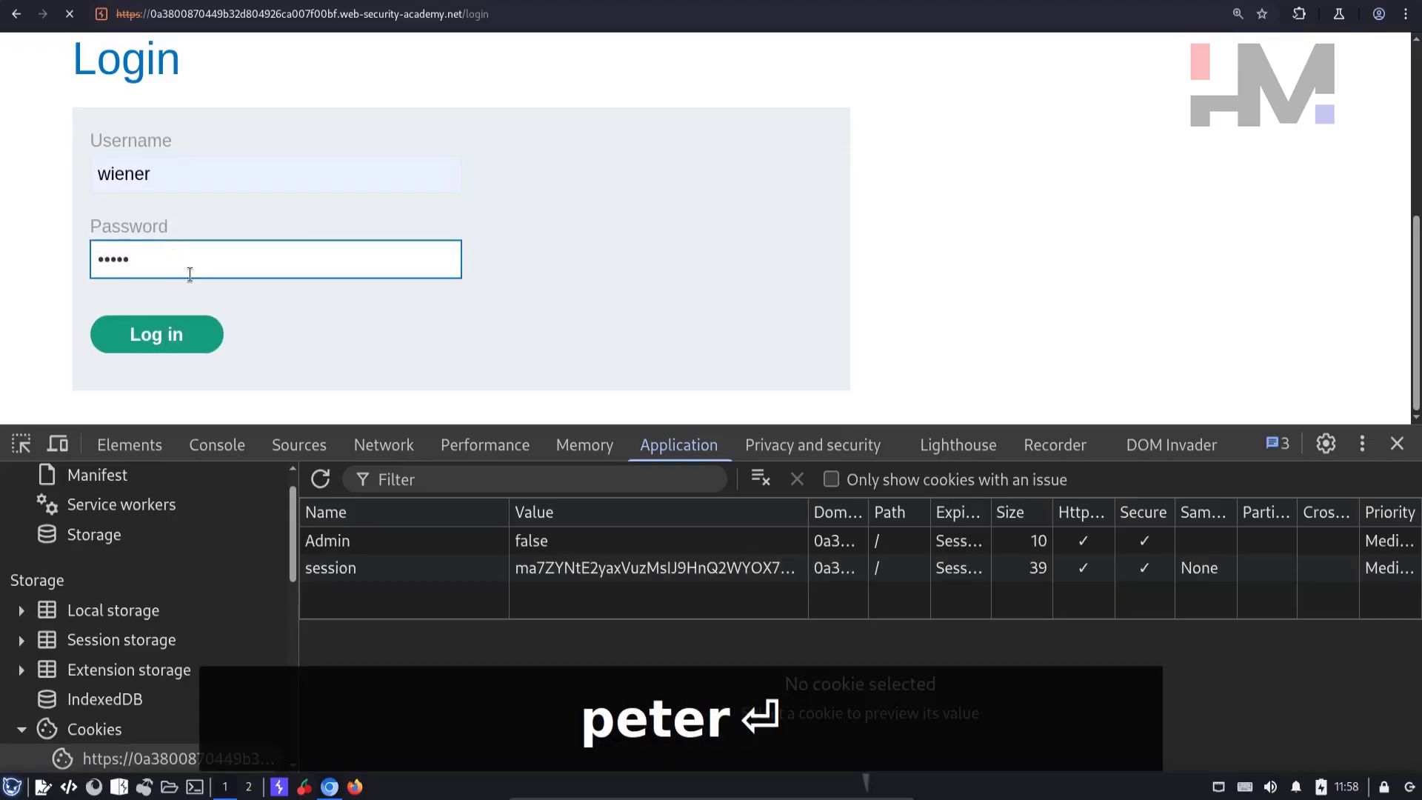
pyautogui.click(155, 334)
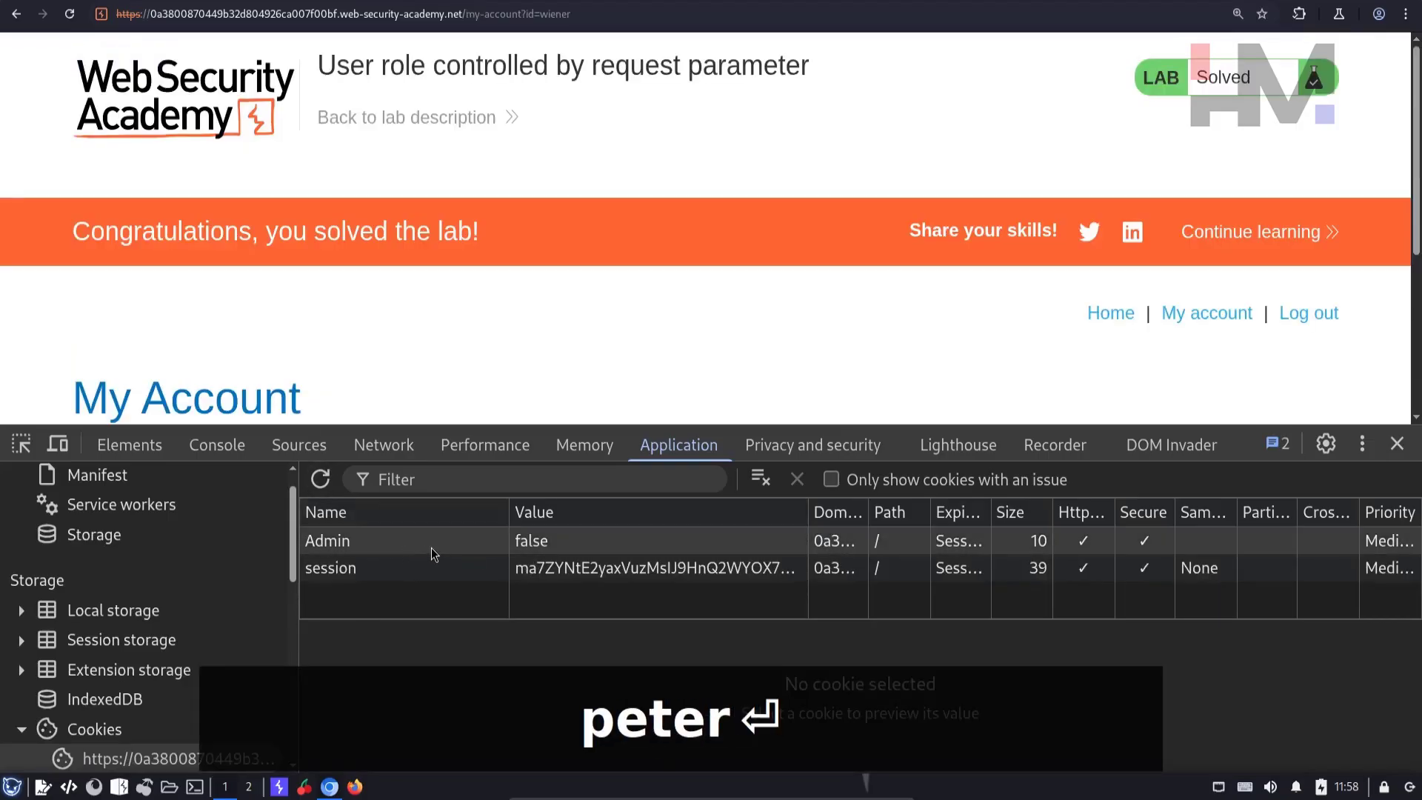